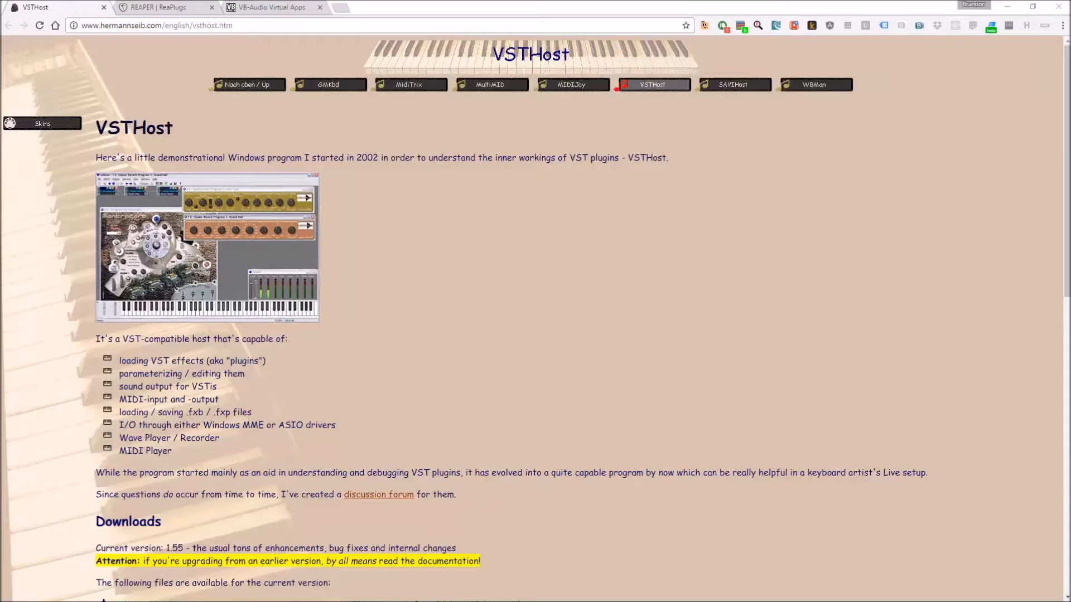
pyautogui.moveTo(419, 234)
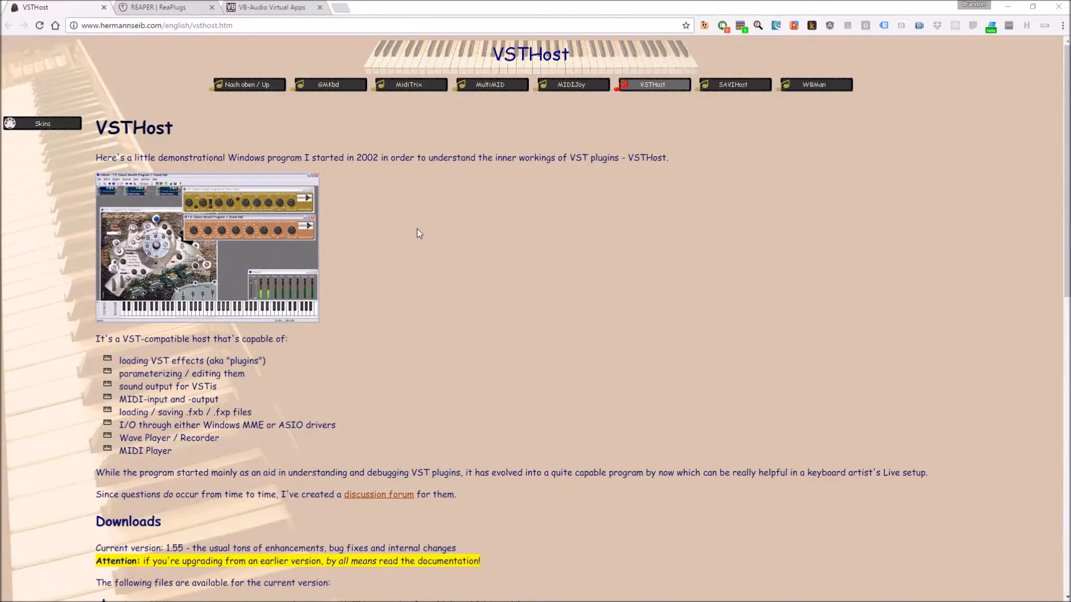
# - Download the 64-bit VSTHost package (vsthostx64.zip), then go to the ReaPlugs page
pyautogui.scroll(-3)
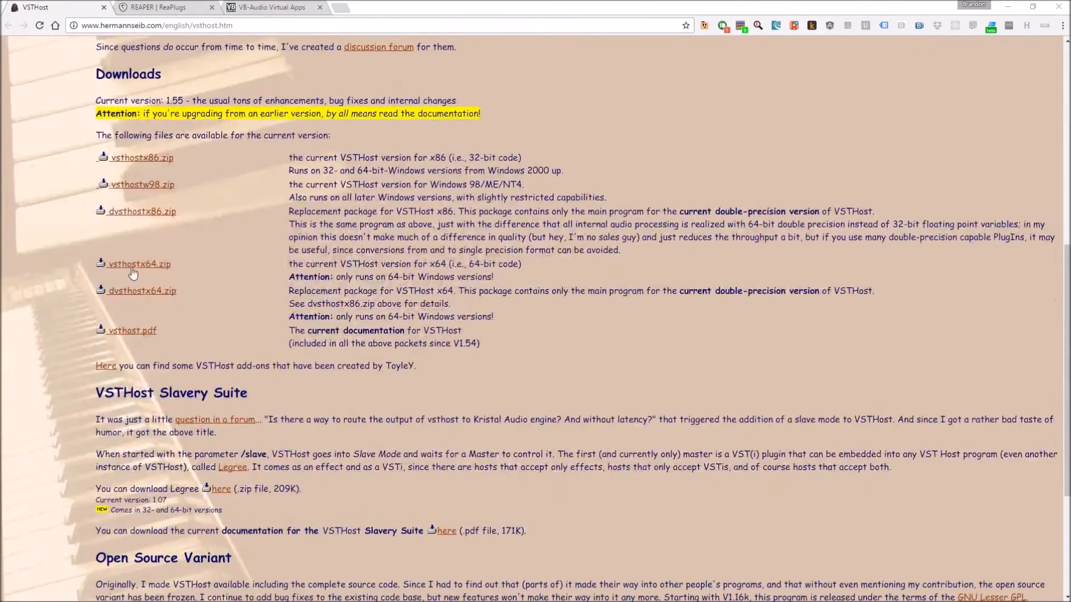
pyautogui.moveTo(135, 266)
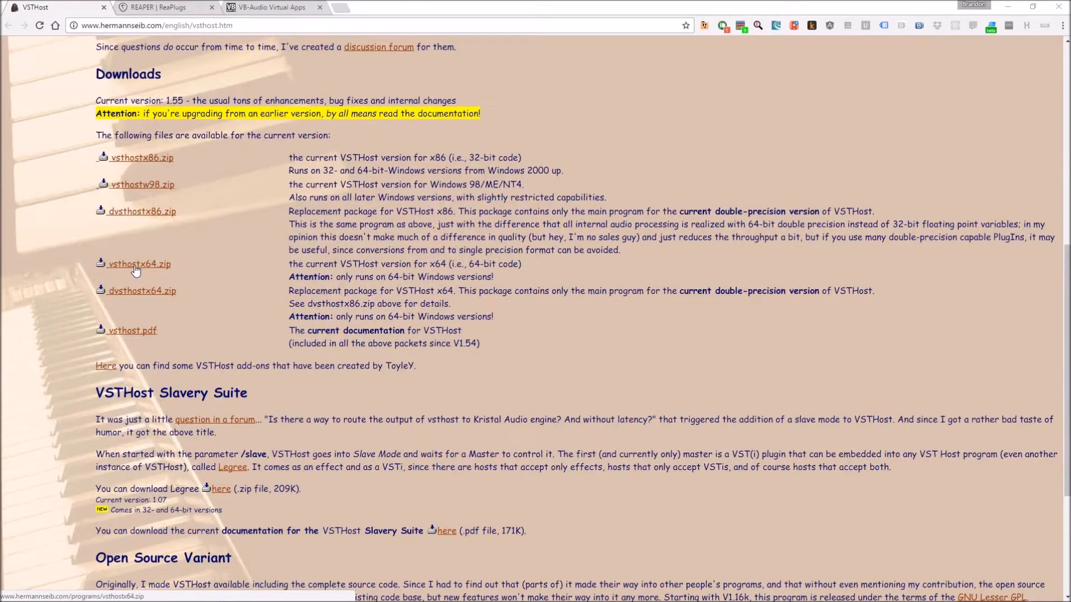
pyautogui.click(140, 263)
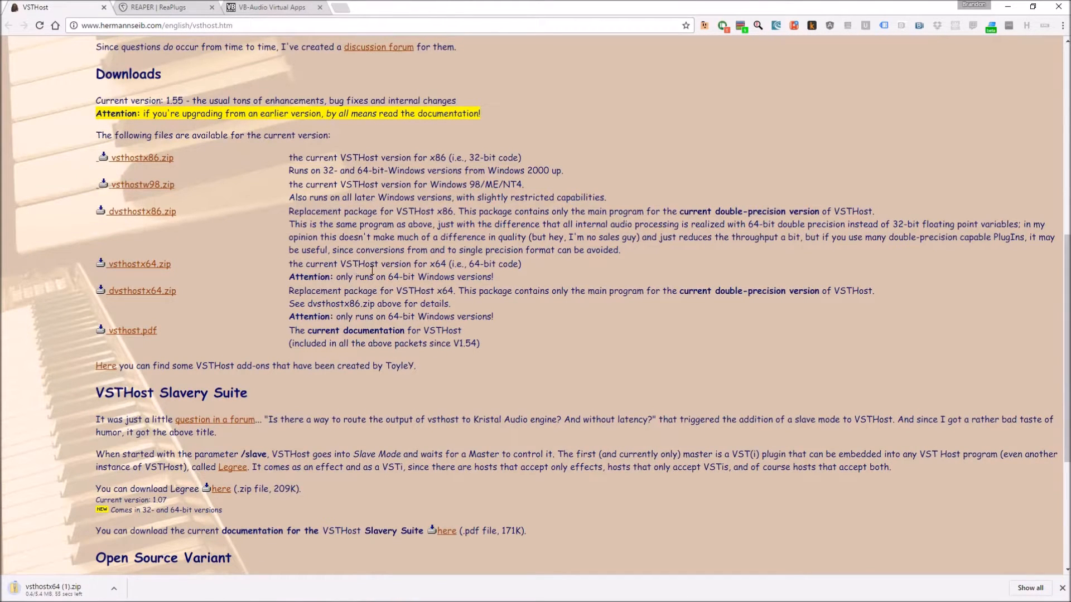
pyautogui.click(162, 7)
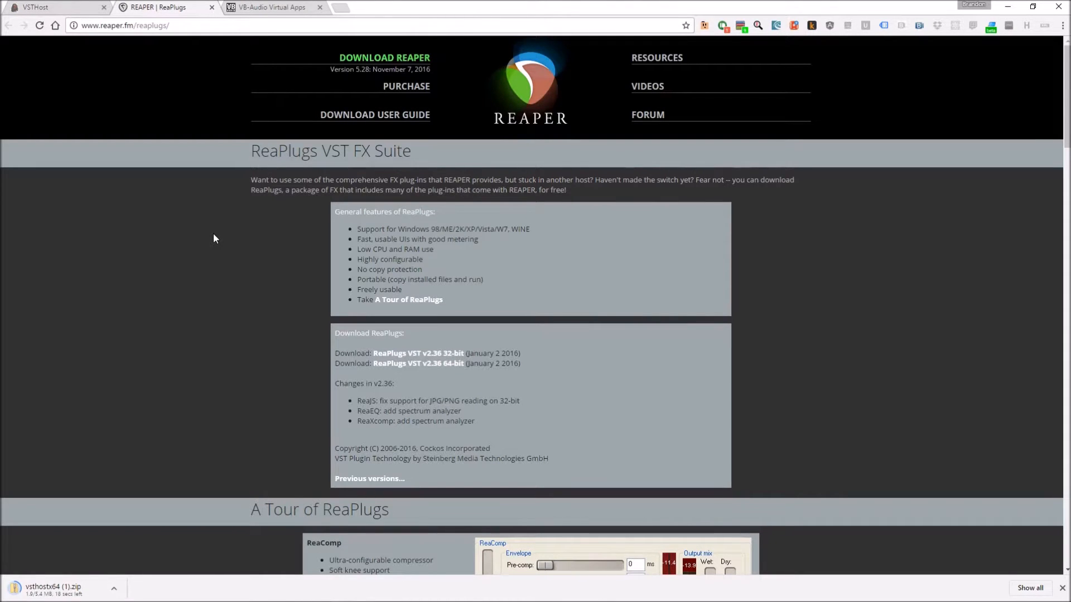
# - Scroll the ReaPlugs page to the ReaPlugs VST 64-bit installer download
pyautogui.scroll(-3)
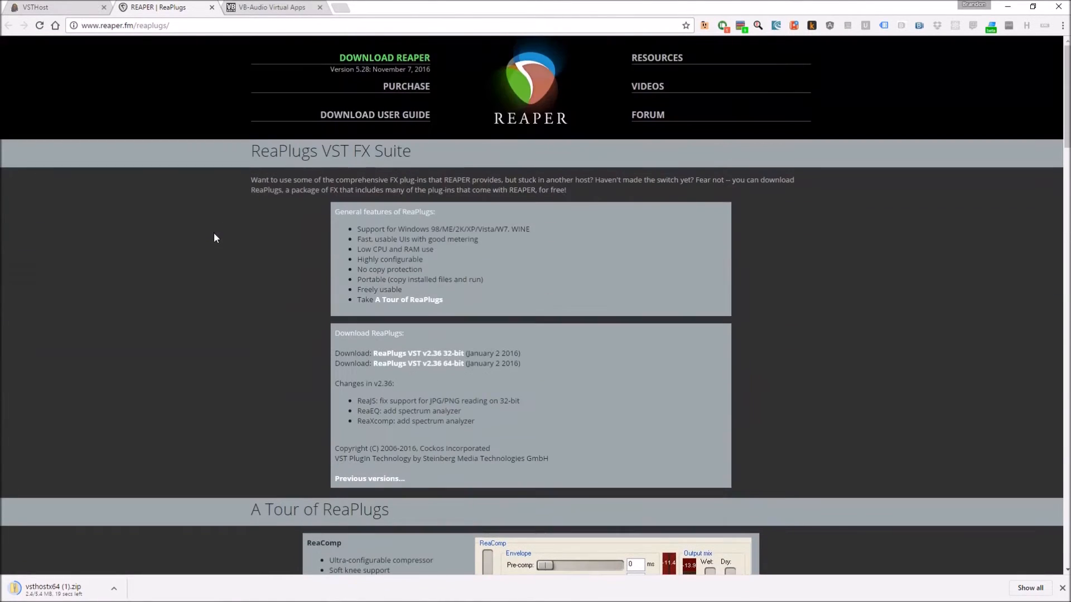
pyautogui.moveTo(294, 212)
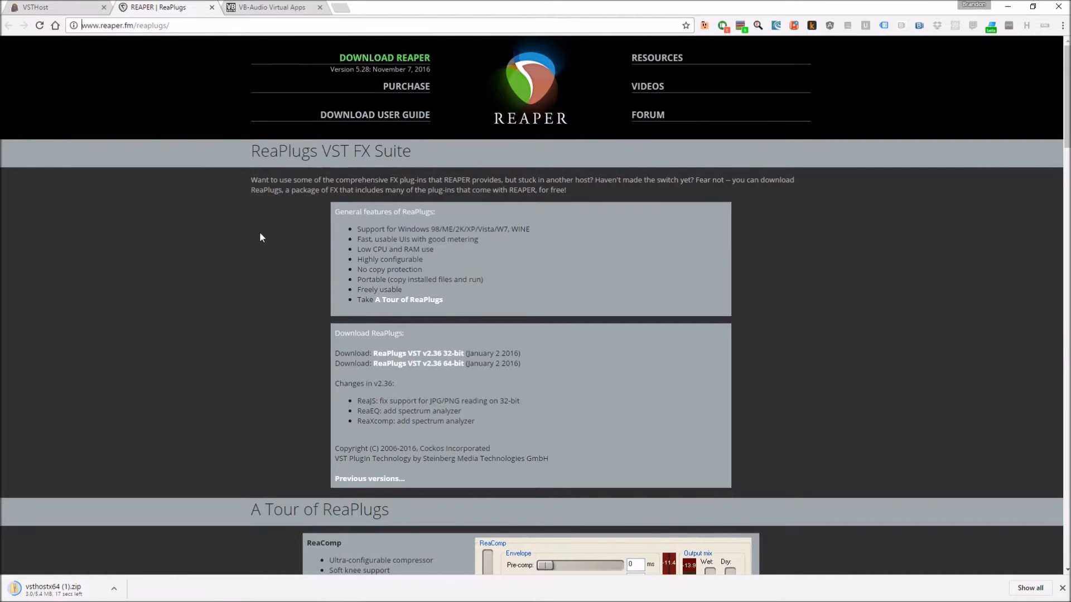
pyautogui.scroll(-3)
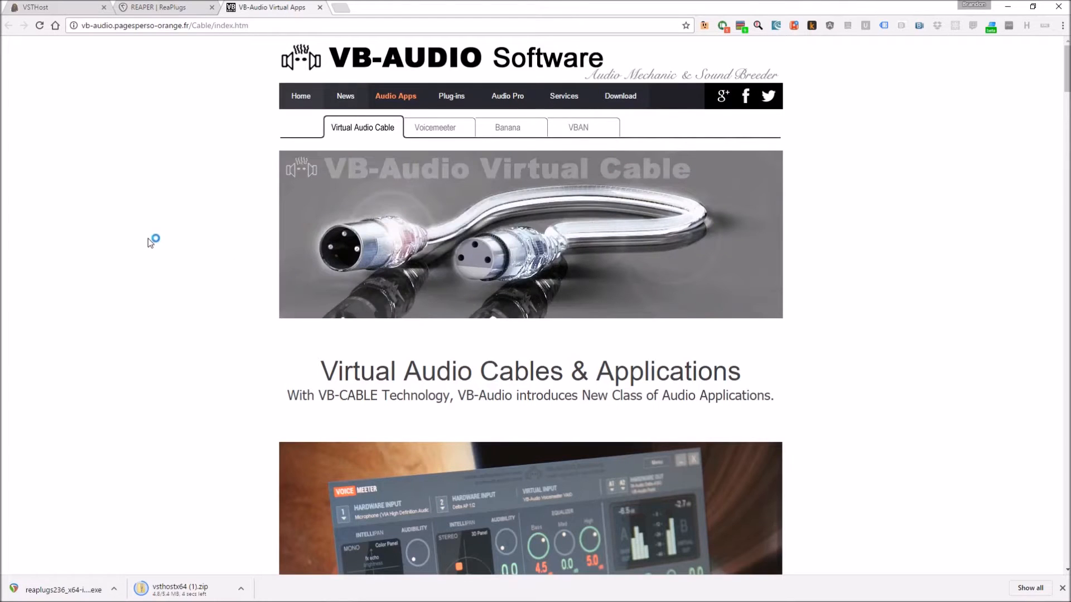
# - Download the VB-CABLE Driver pack from the VB-Audio site
pyautogui.scroll(-3)
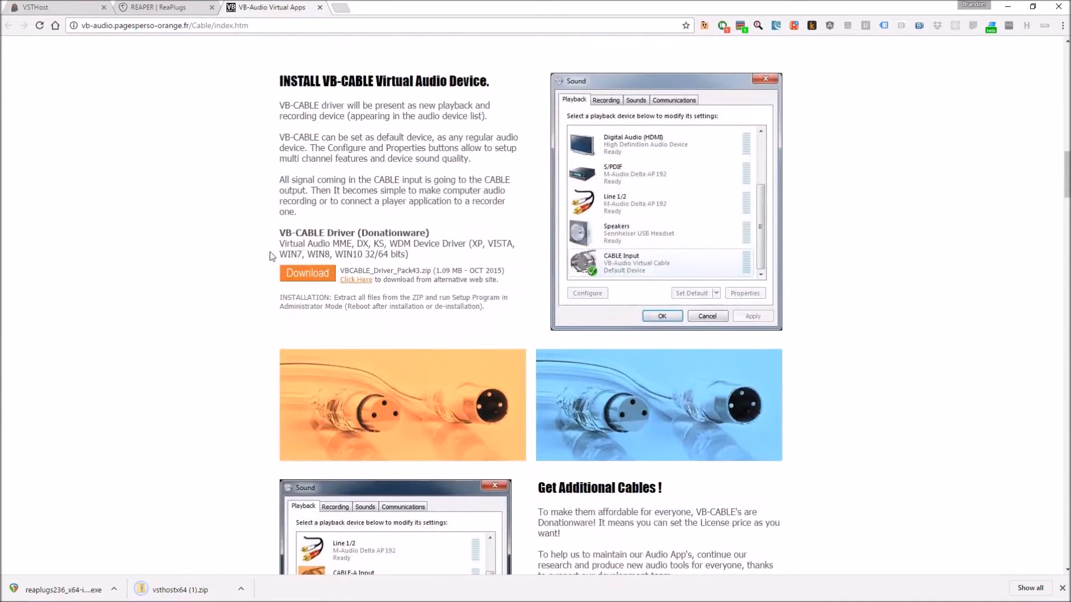
pyautogui.click(307, 273)
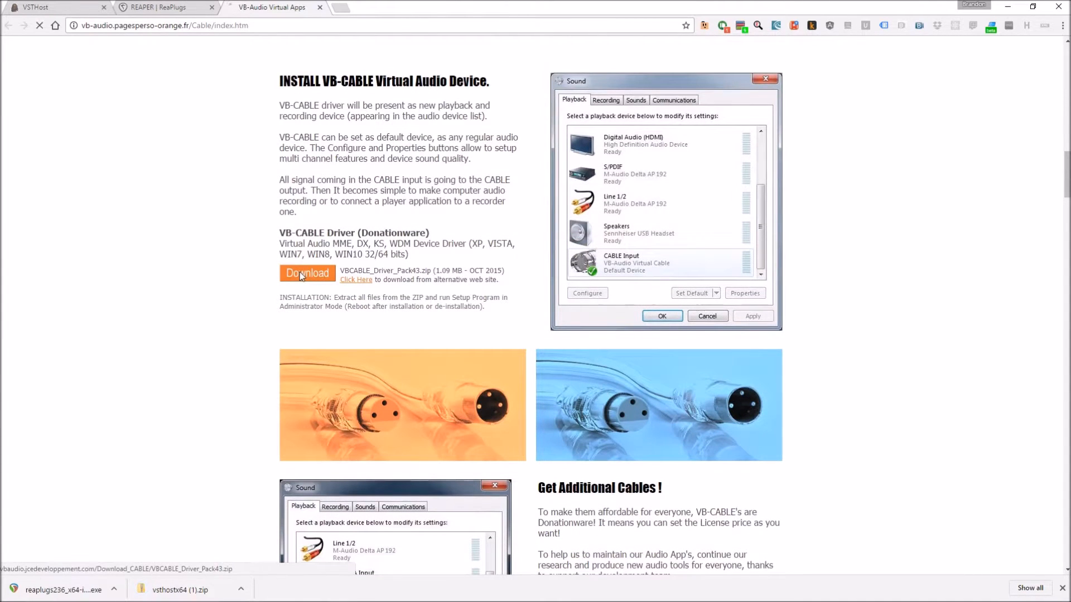
pyautogui.click(307, 273)
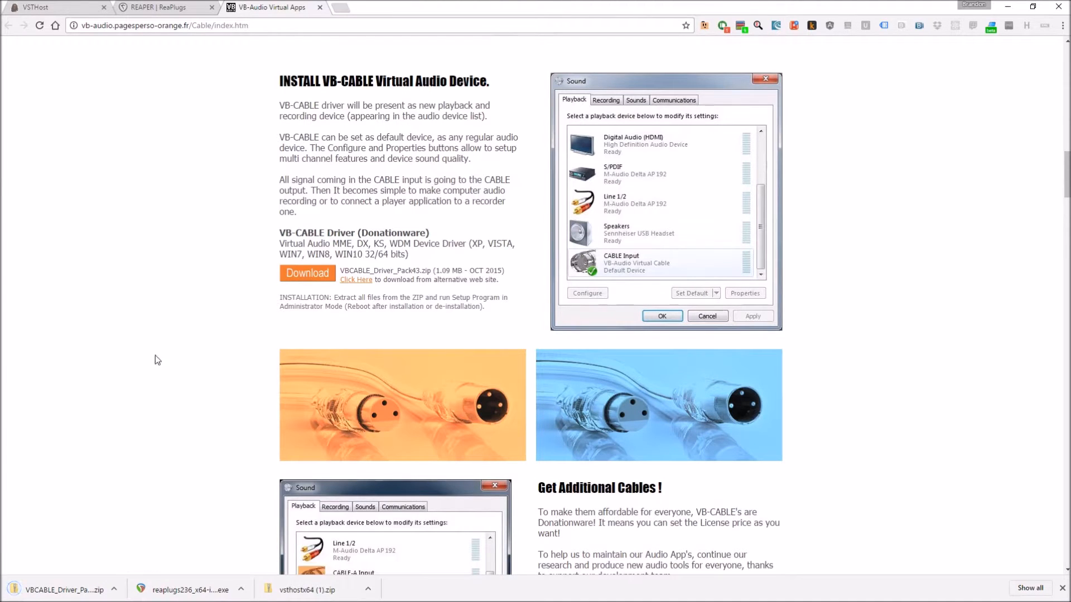
pyautogui.moveTo(243, 251)
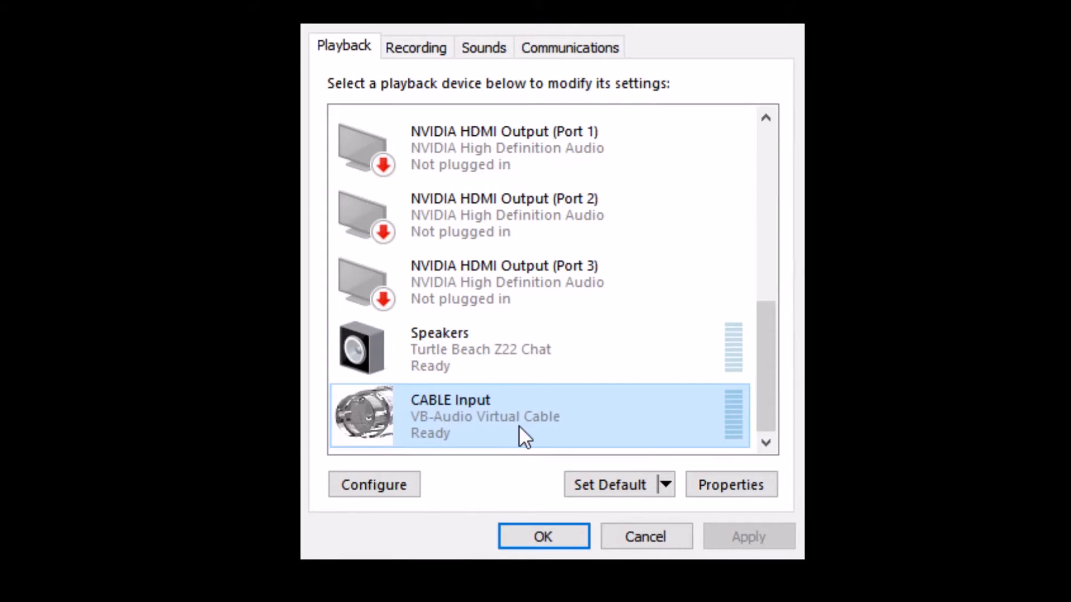
pyautogui.moveTo(490, 410)
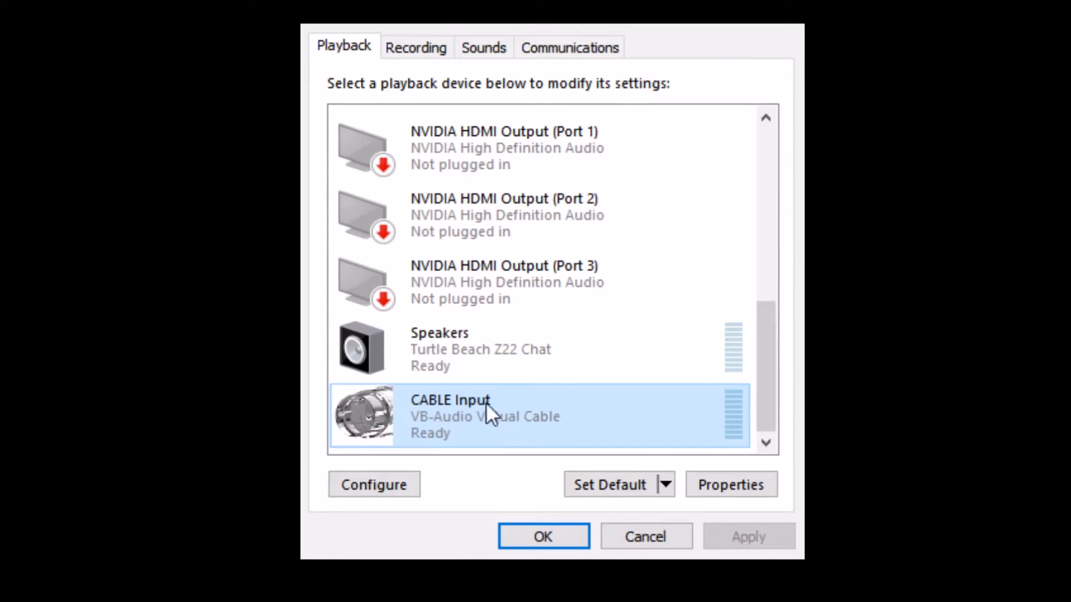
# - Inspect CABLE Output in the Recording devices list
pyautogui.click(415, 47)
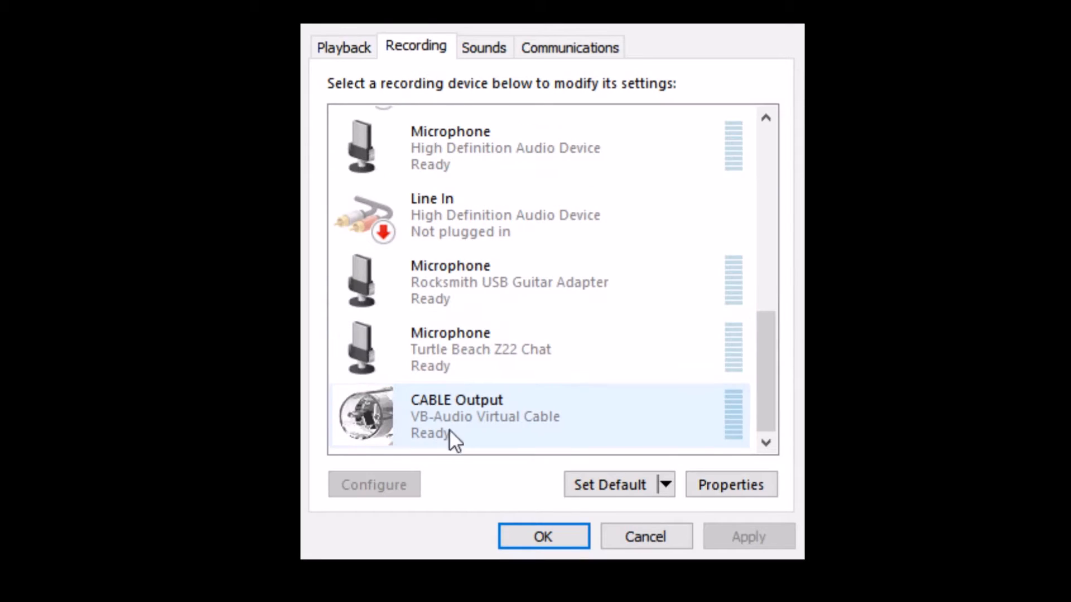
pyautogui.click(540, 416)
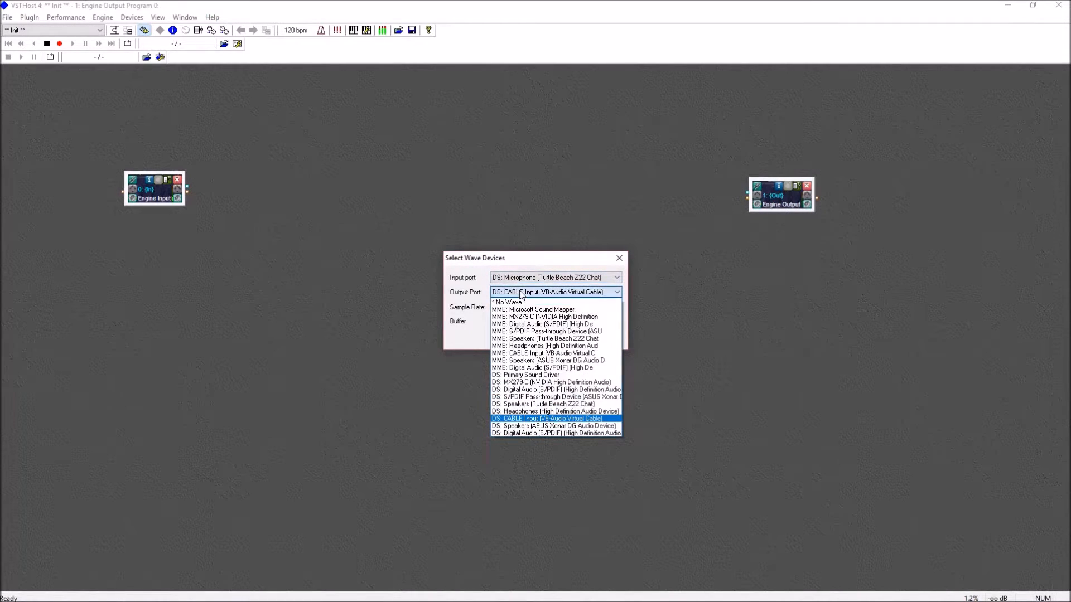
# - Set the output port to DS: CABLE Input, then load ReaFir and open its editor
pyautogui.click(547, 418)
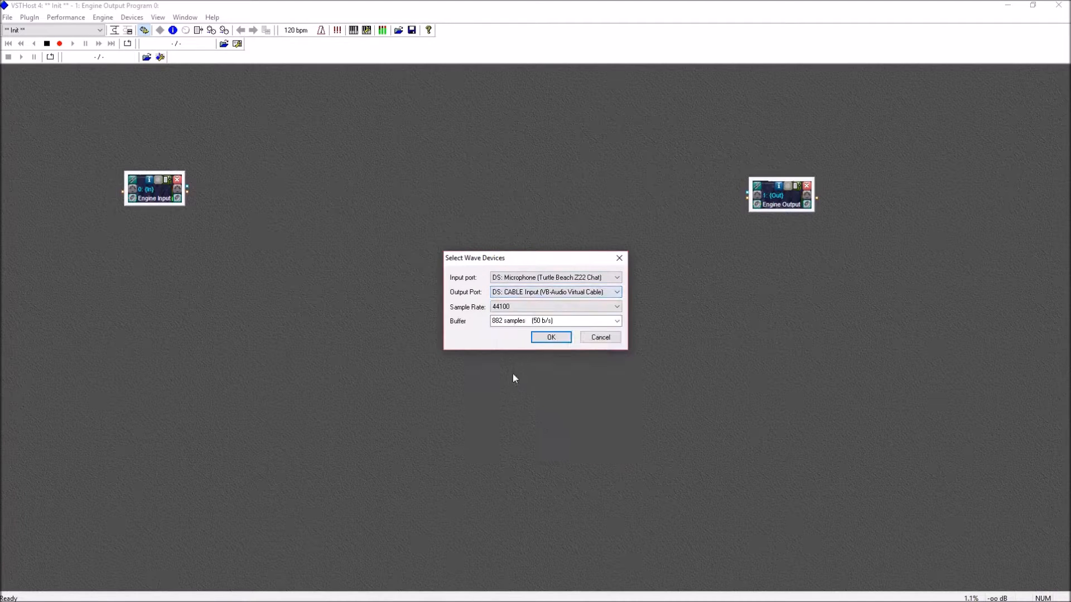
pyautogui.click(553, 322)
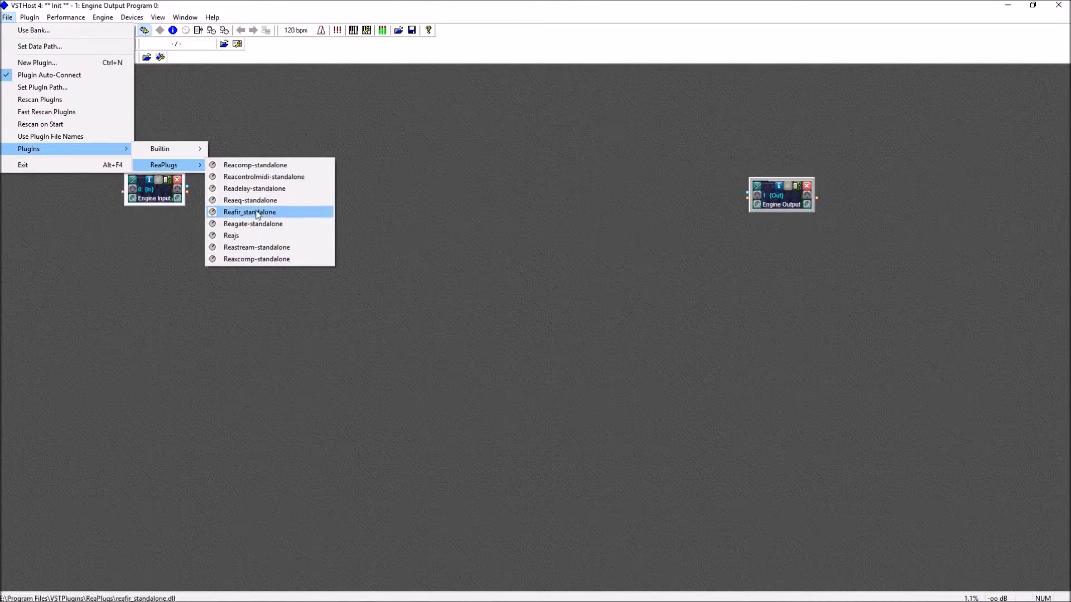
pyautogui.click(249, 212)
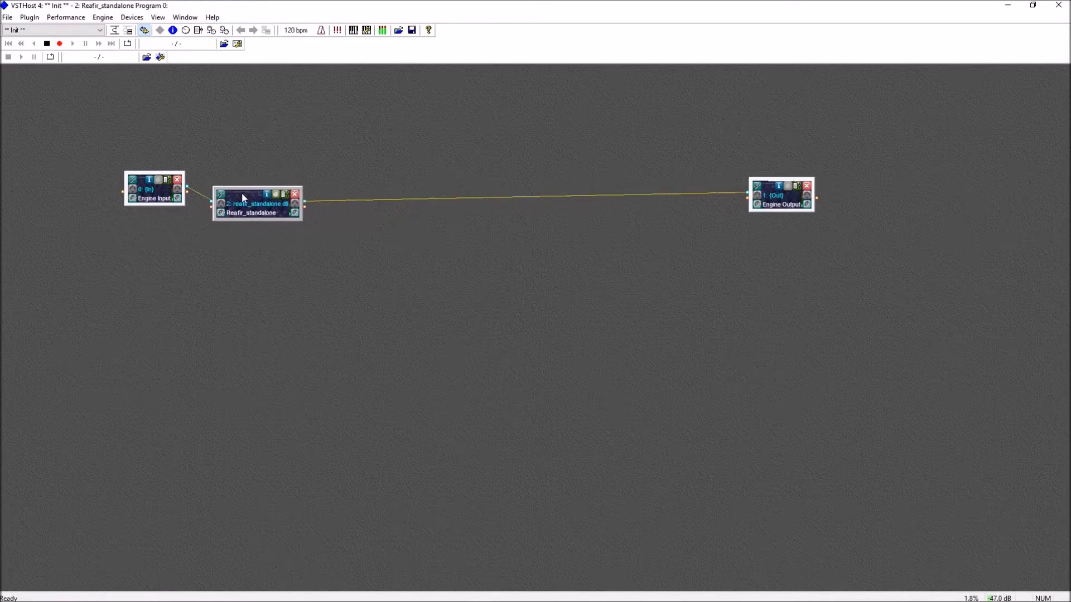
pyautogui.doubleClick(258, 198)
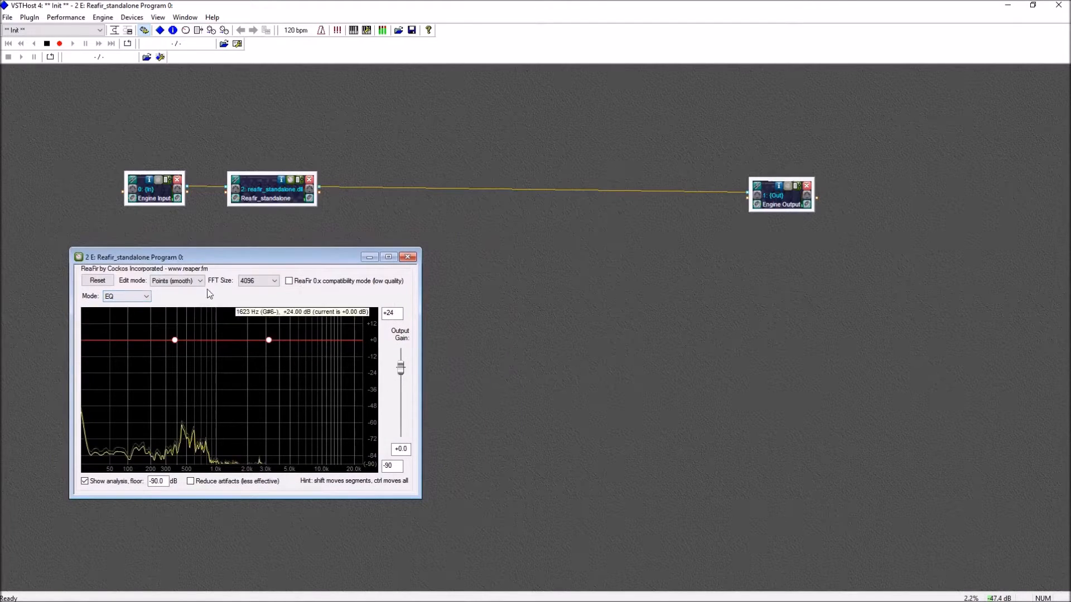
# - Switch ReaFir to Subtract mode and automatically build a background-noise profile, then stop building
pyautogui.click(126, 295)
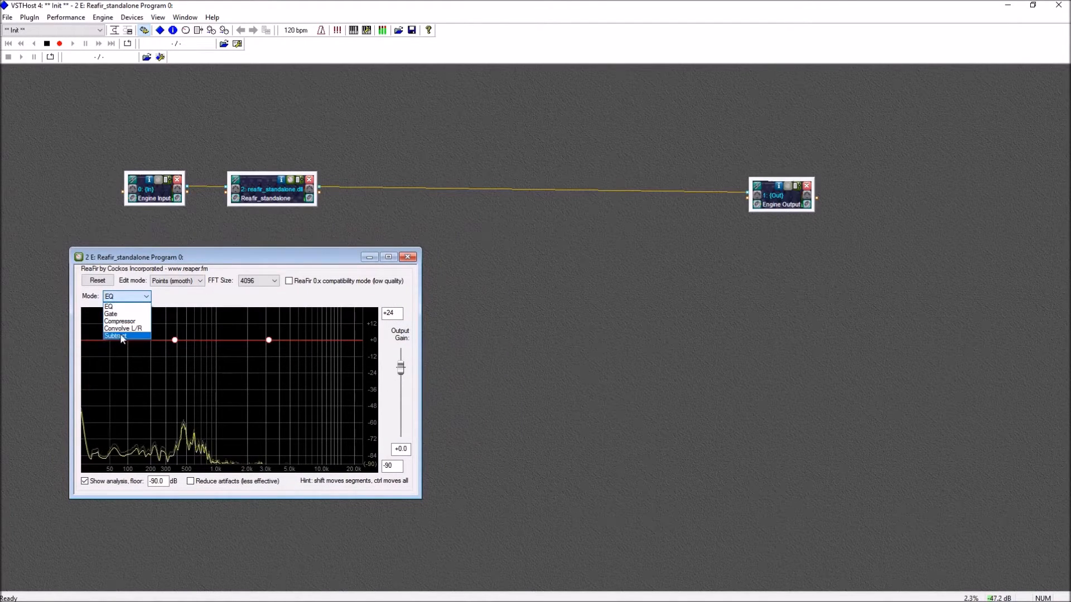
pyautogui.click(116, 335)
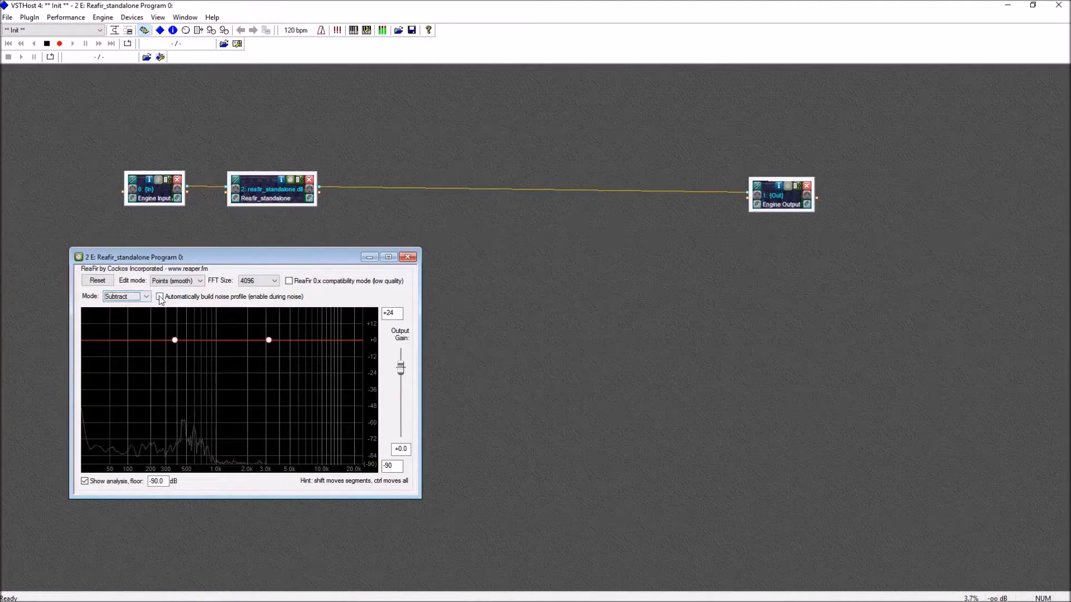
pyautogui.click(160, 296)
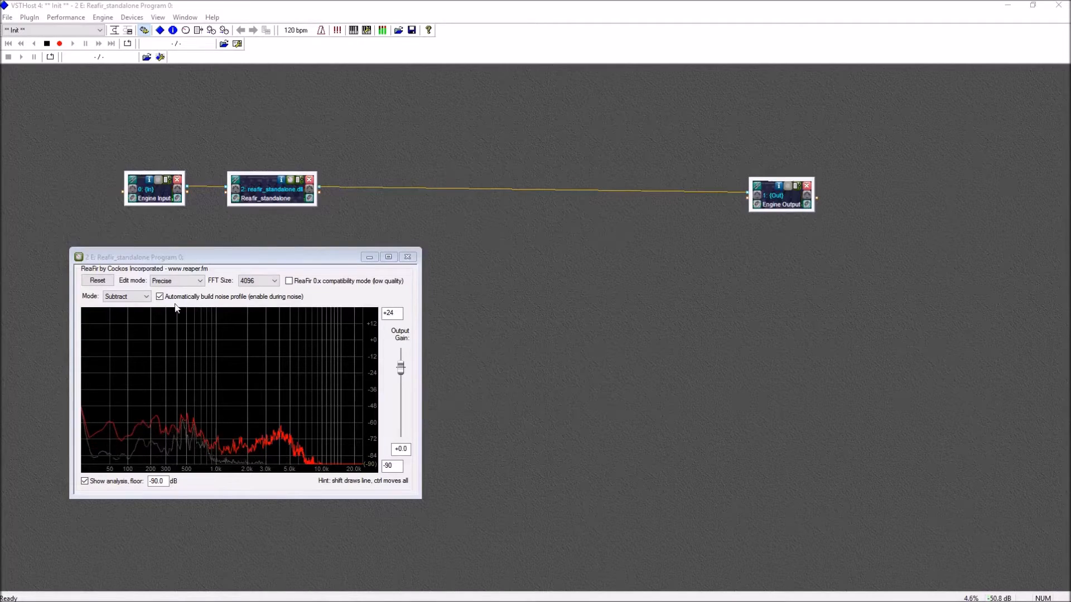
pyautogui.click(159, 297)
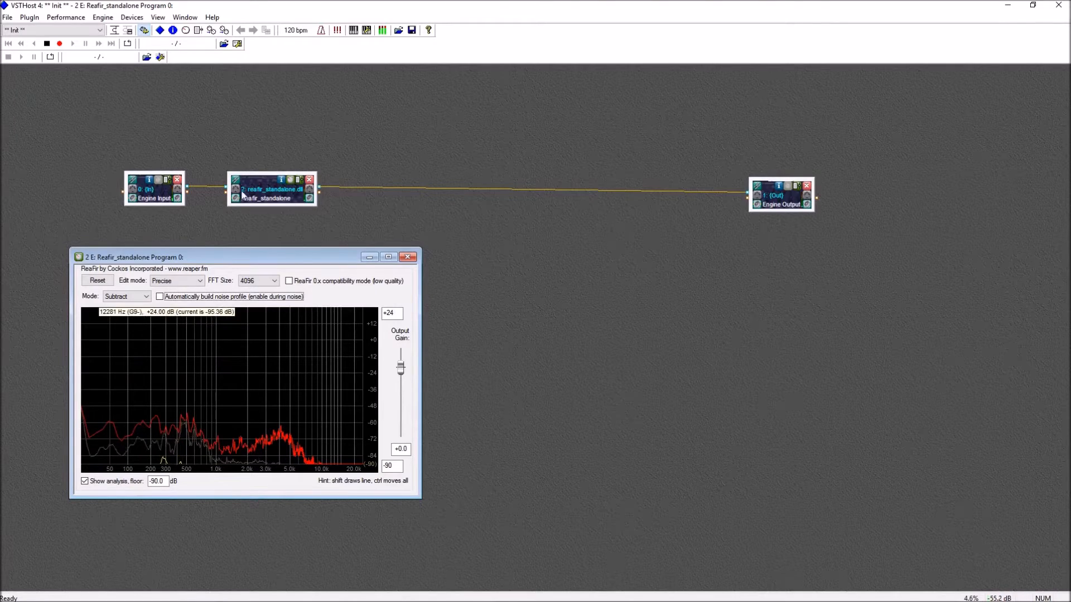
pyautogui.click(7, 17)
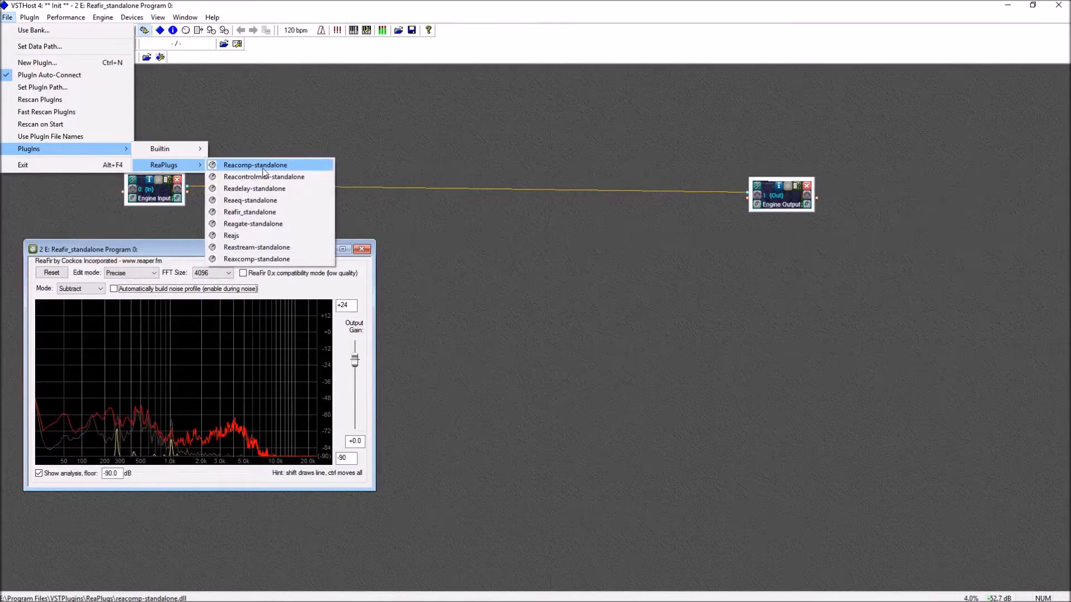
# - Add ReaComp, set Engine Output's Chain After to only Reacomp, and open its editor
pyautogui.click(255, 164)
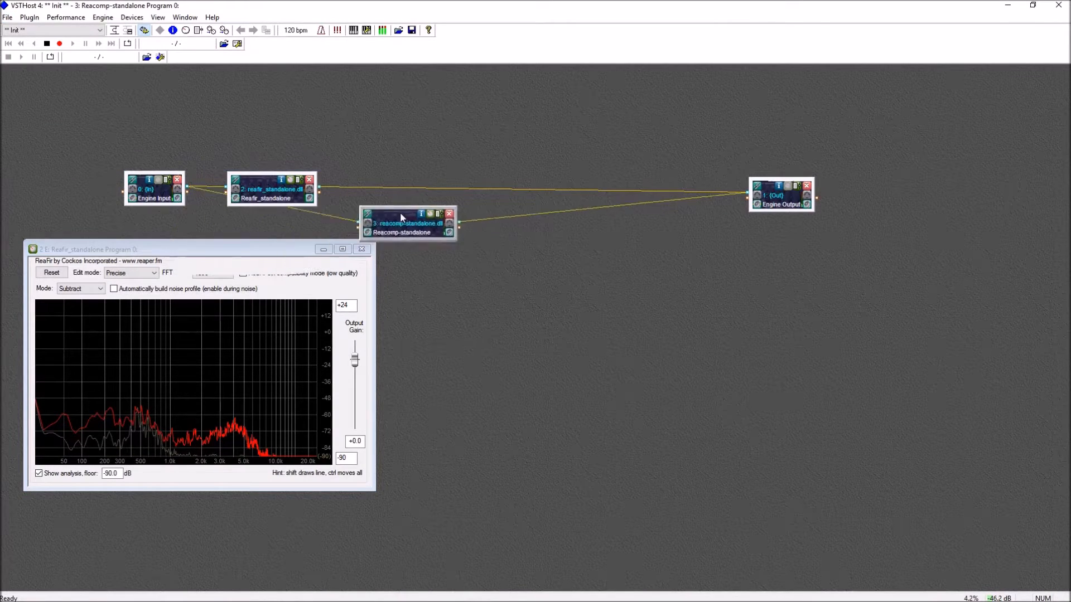
pyautogui.moveTo(407, 222); pyautogui.dragTo(465, 149)
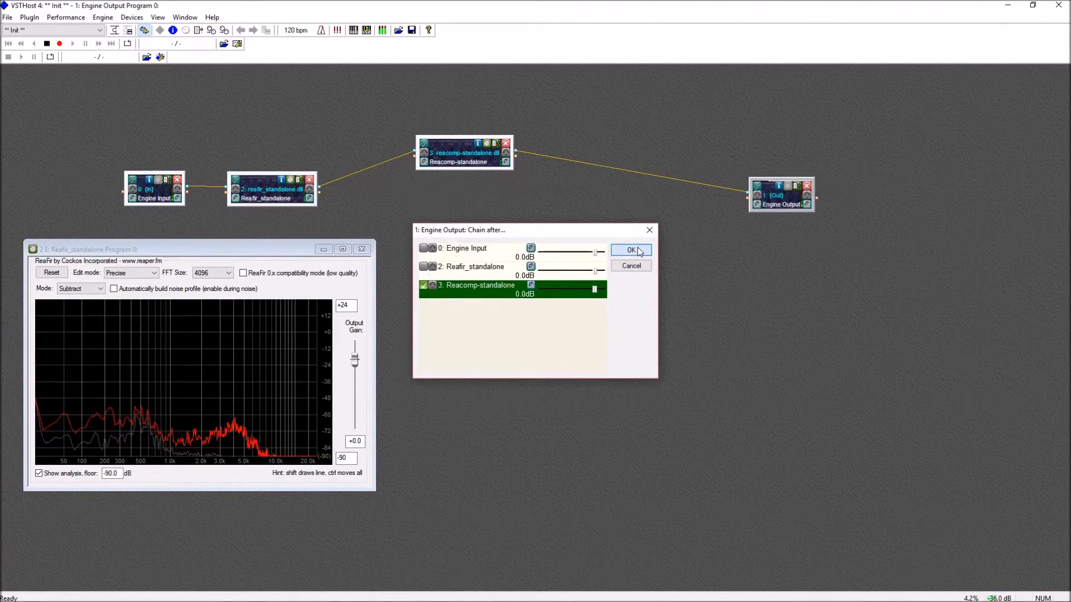
pyautogui.click(630, 250)
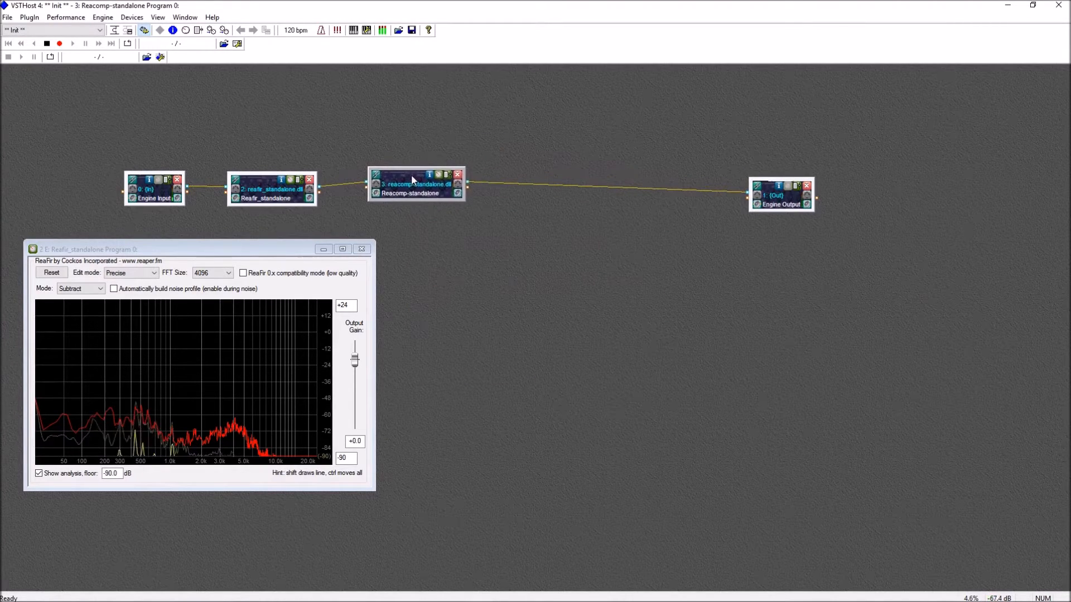
pyautogui.doubleClick(415, 193)
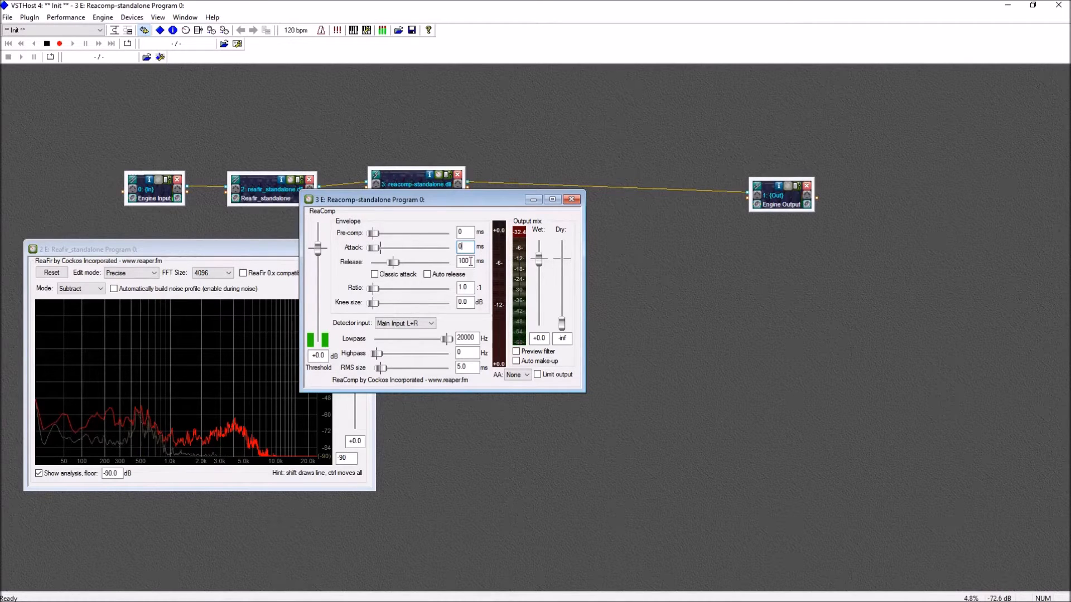
# - Set ReaComp's ratio to 15:1 and drag the threshold down to about -20.5 dB
pyautogui.click(463, 288)
pyautogui.write('15')
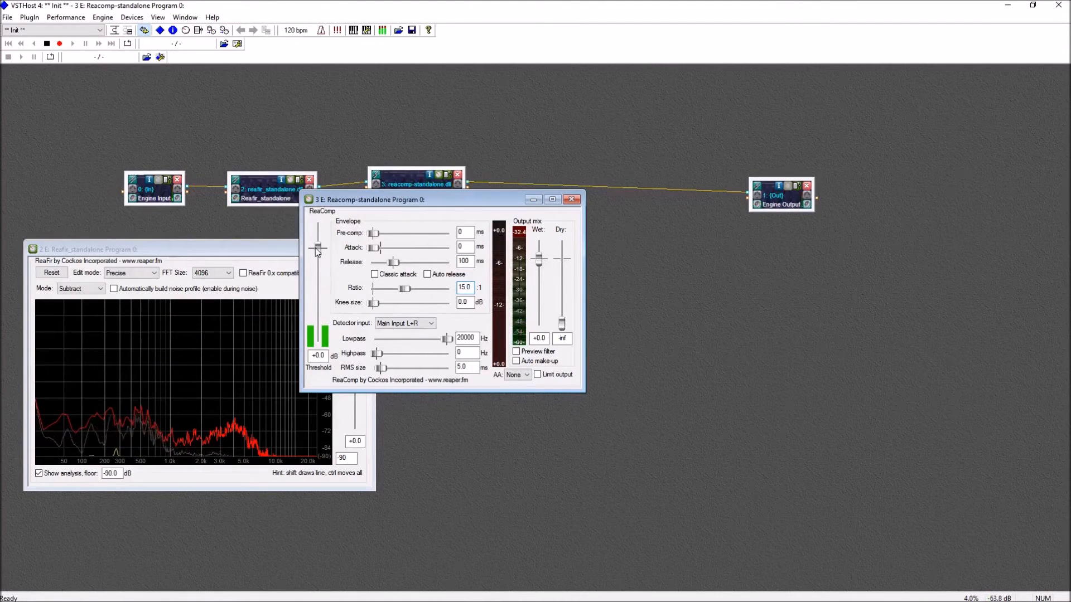
pyautogui.moveTo(317, 247); pyautogui.dragTo(317, 278)
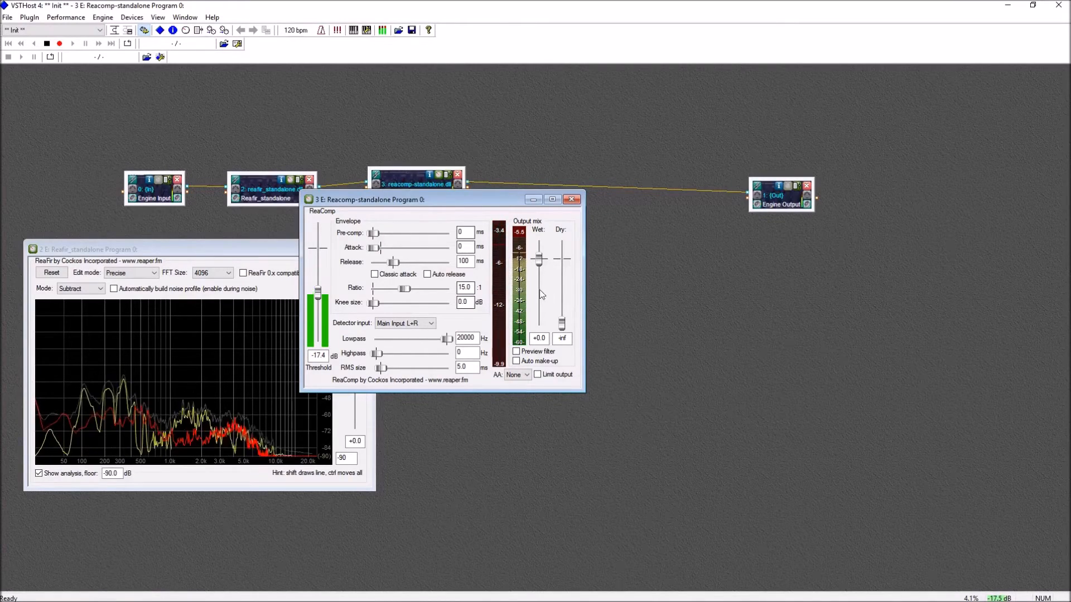
pyautogui.moveTo(317, 294); pyautogui.dragTo(317, 304)
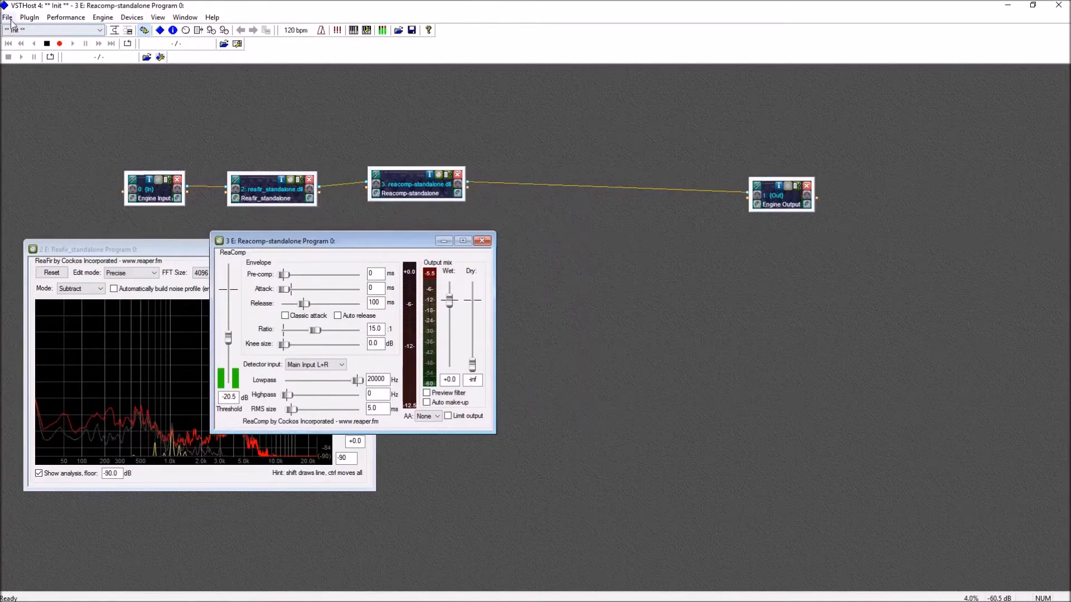
# - Load ReaEQ, place it after ReaComp, feed it from Reacomp-standalone, and open its editor
pyautogui.click(8, 18)
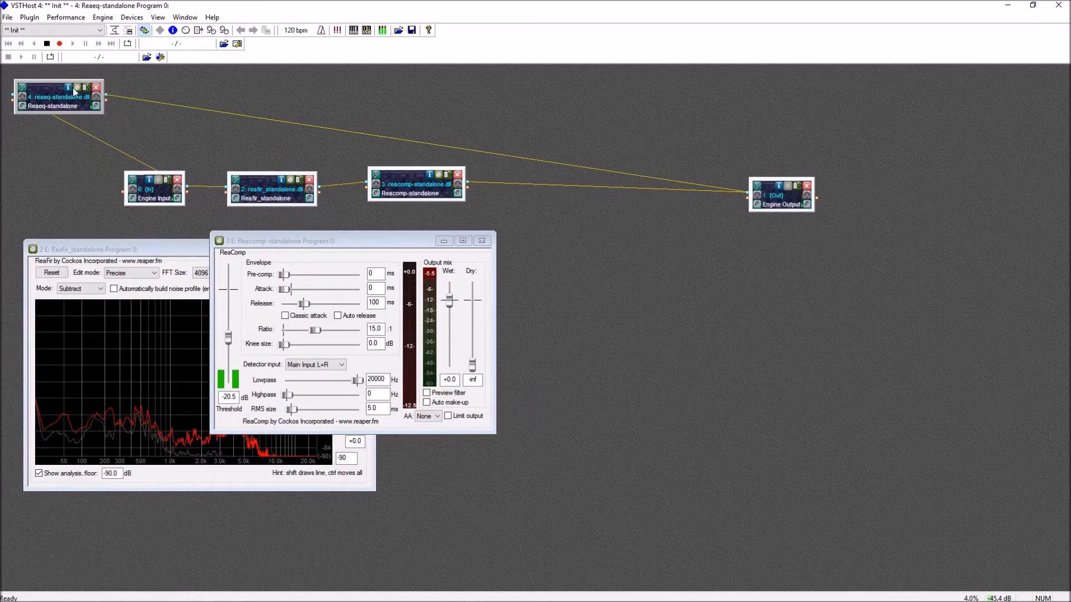
pyautogui.moveTo(58, 96); pyautogui.dragTo(574, 149)
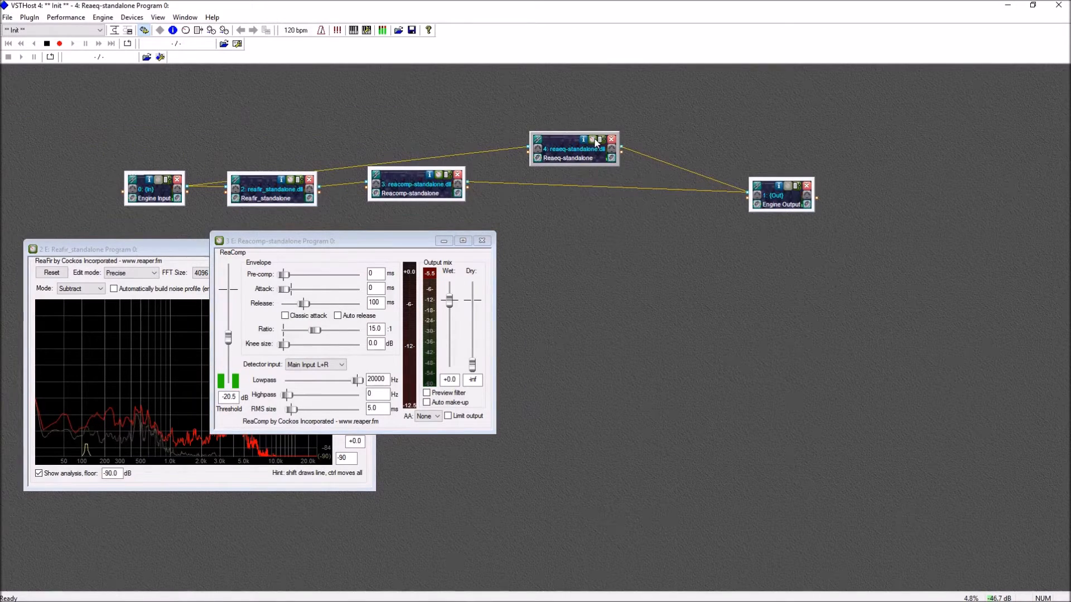
pyautogui.click(574, 149)
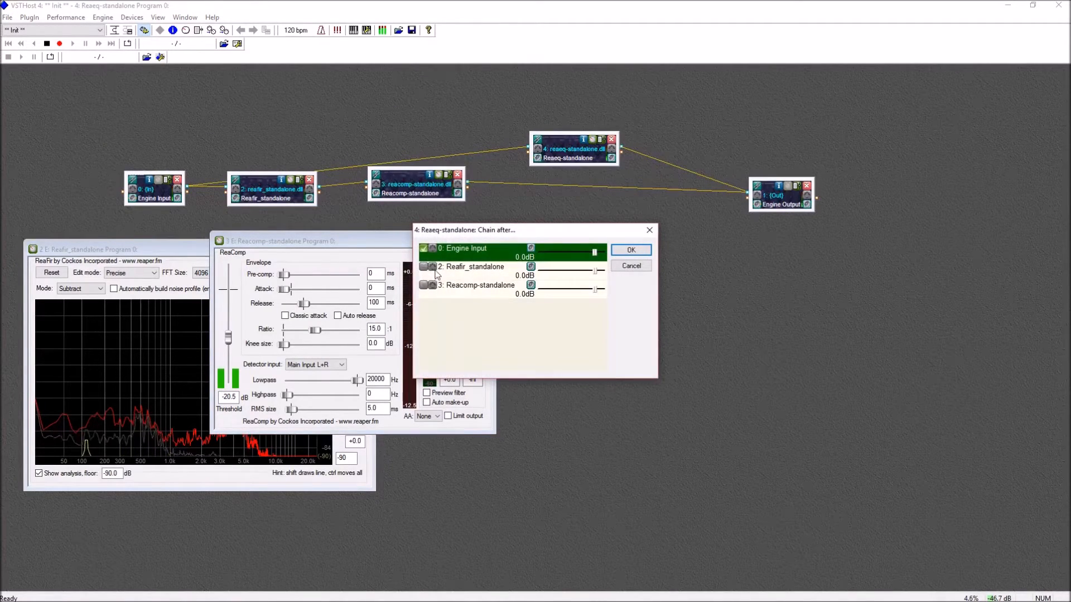
pyautogui.click(478, 286)
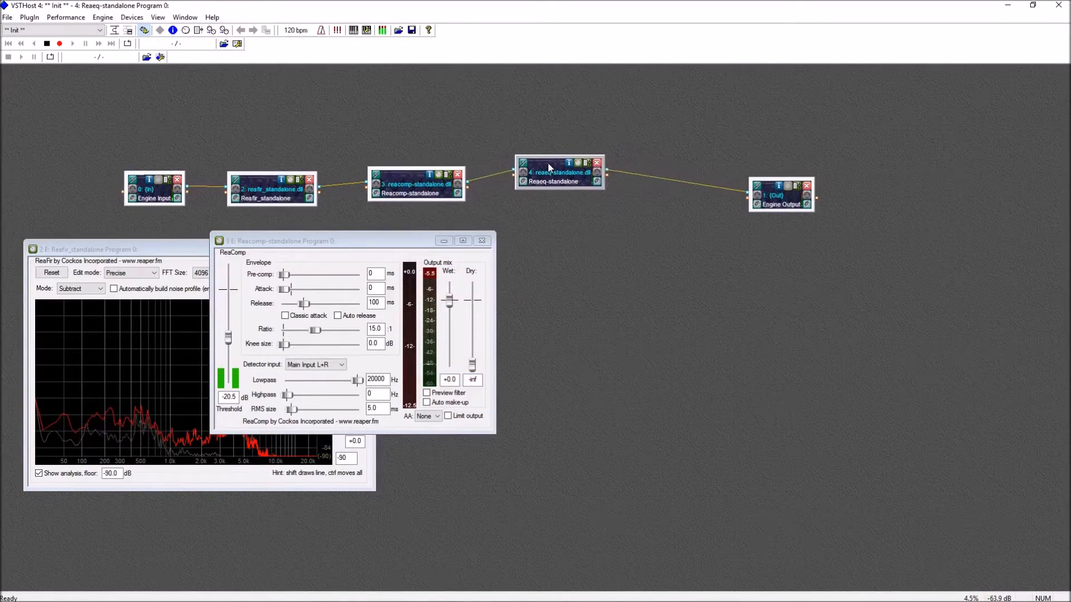
pyautogui.doubleClick(559, 170)
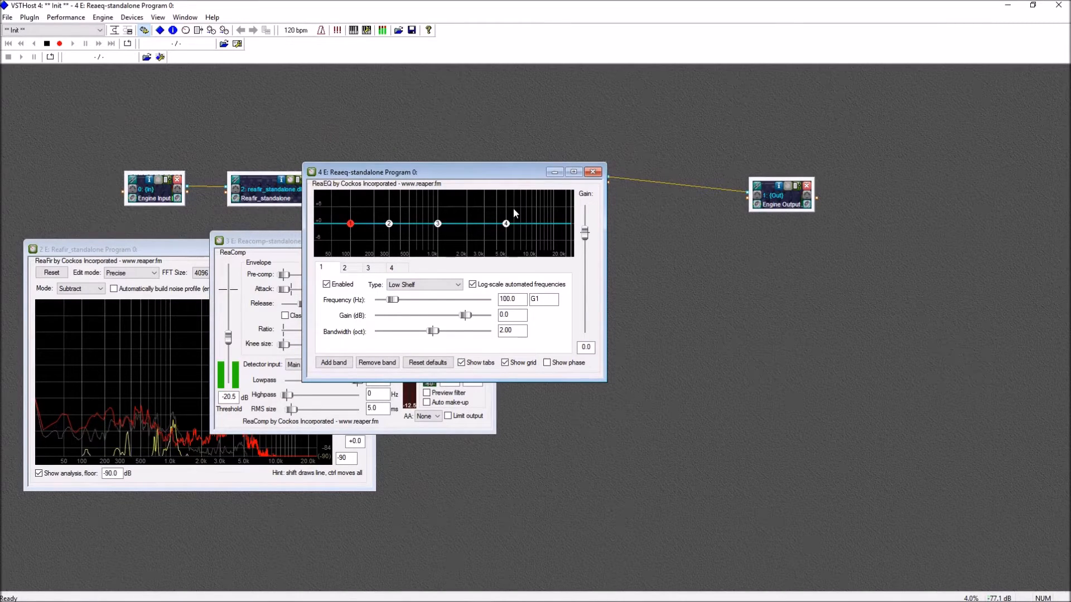
pyautogui.moveTo(349, 224)
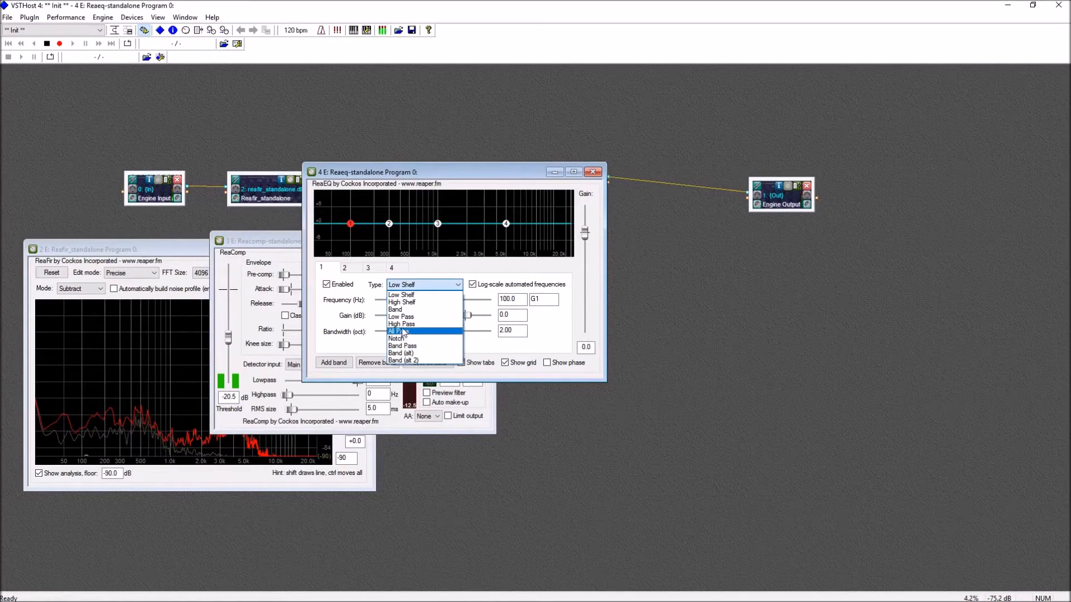
# - Make band 1 an 80 Hz high-pass and widen band 2 to about 2.67 octaves
pyautogui.click(401, 324)
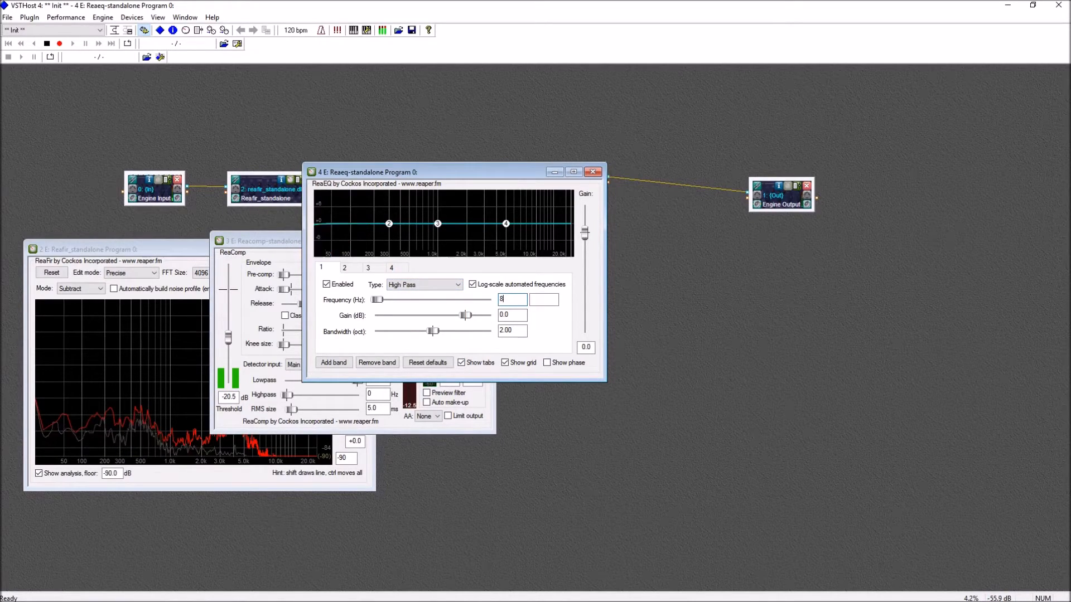
pyautogui.write('0')
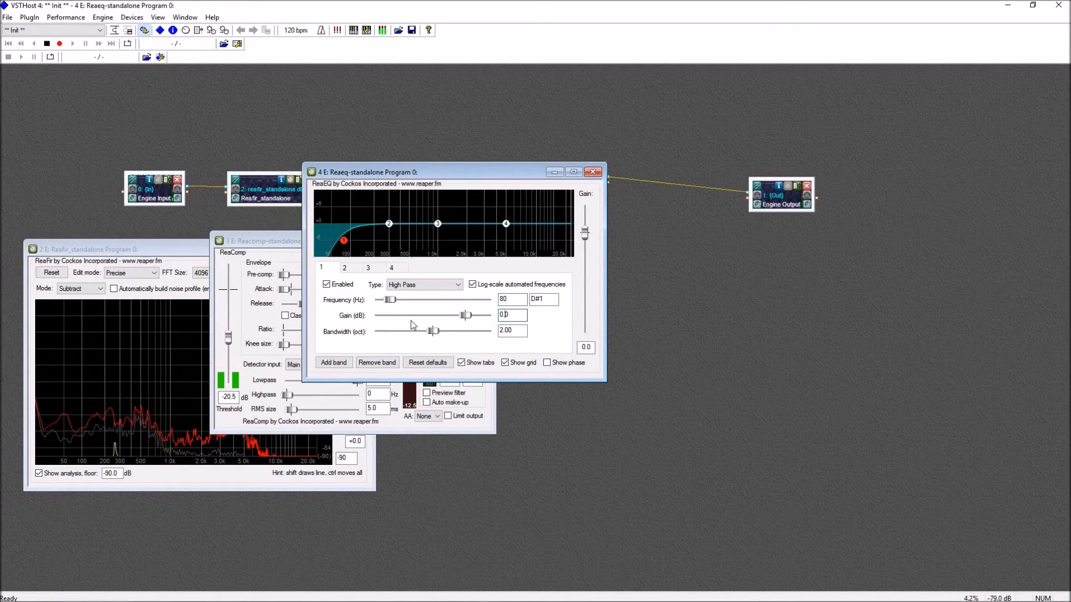
pyautogui.moveTo(390, 225)
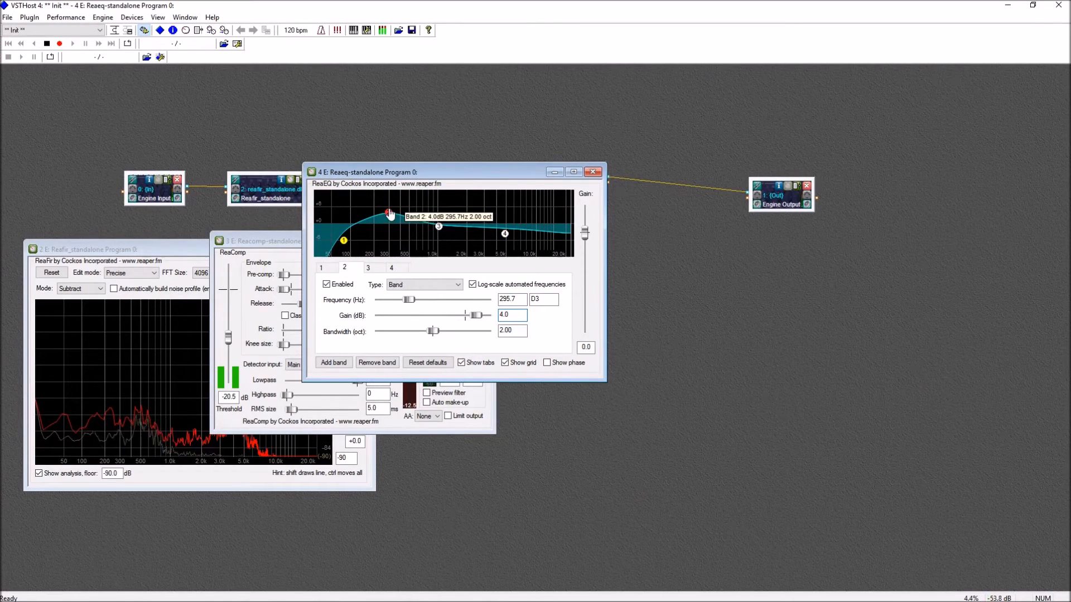
pyautogui.moveTo(433, 330); pyautogui.dragTo(438, 331)
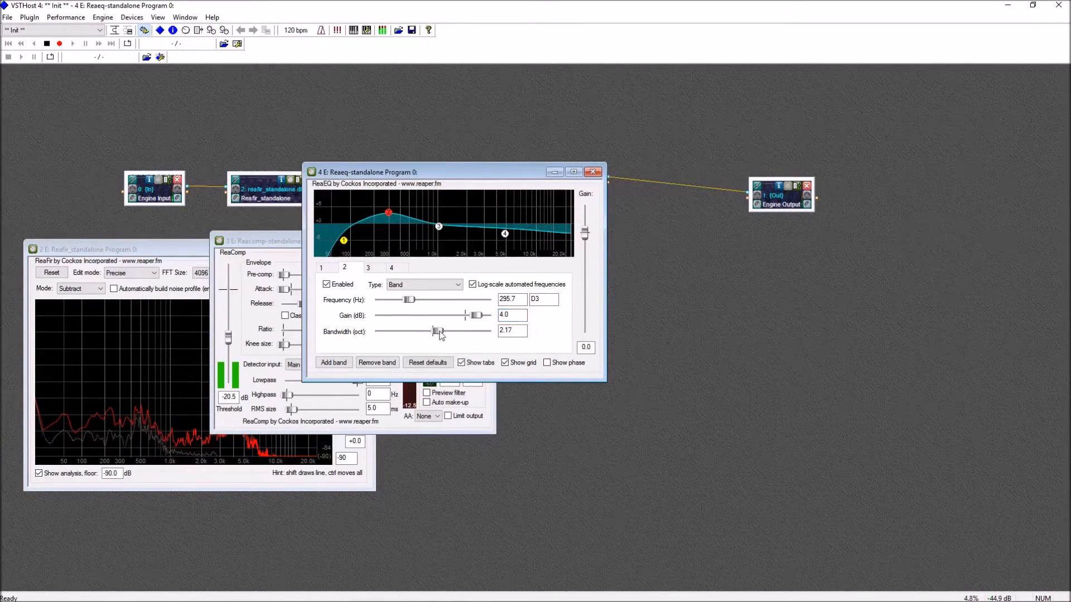
pyautogui.moveTo(439, 331); pyautogui.dragTo(452, 332)
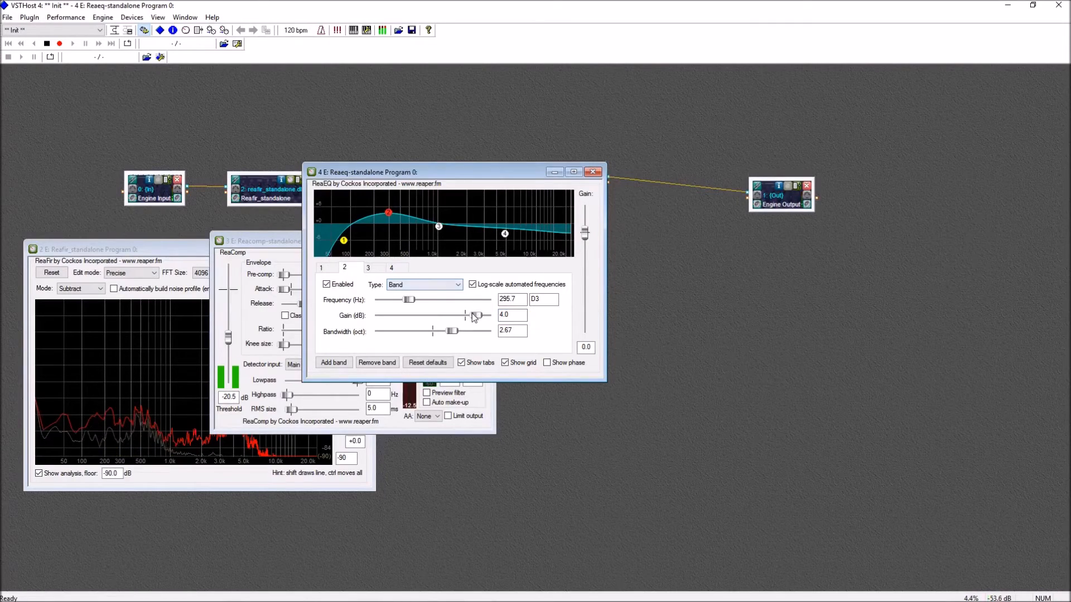
# - Widen ReaEQ band 3 to about 2.5 octaves
pyautogui.click(368, 267)
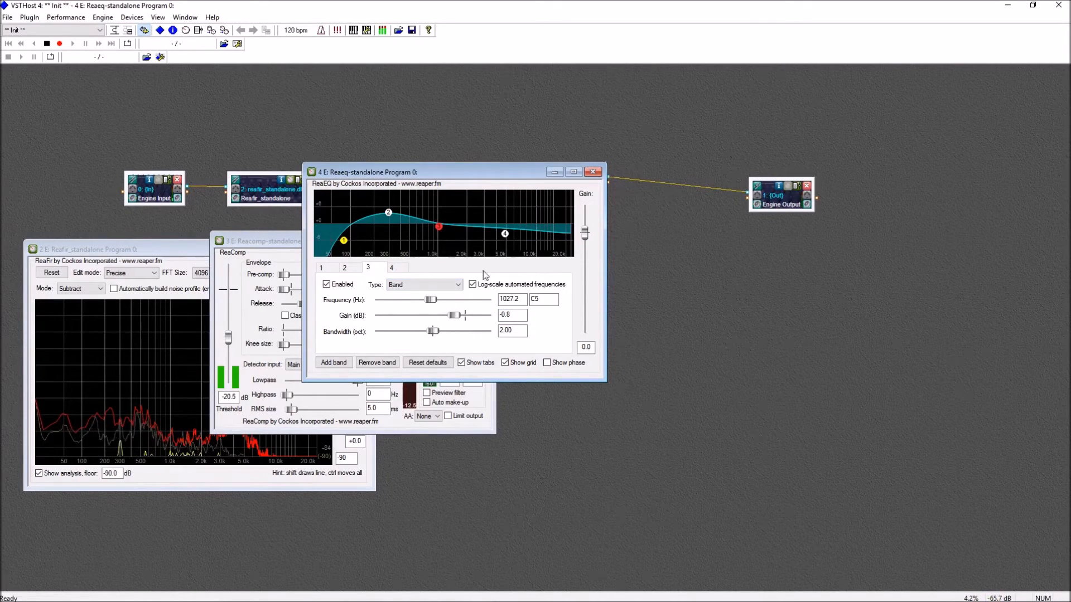
pyautogui.click(391, 267)
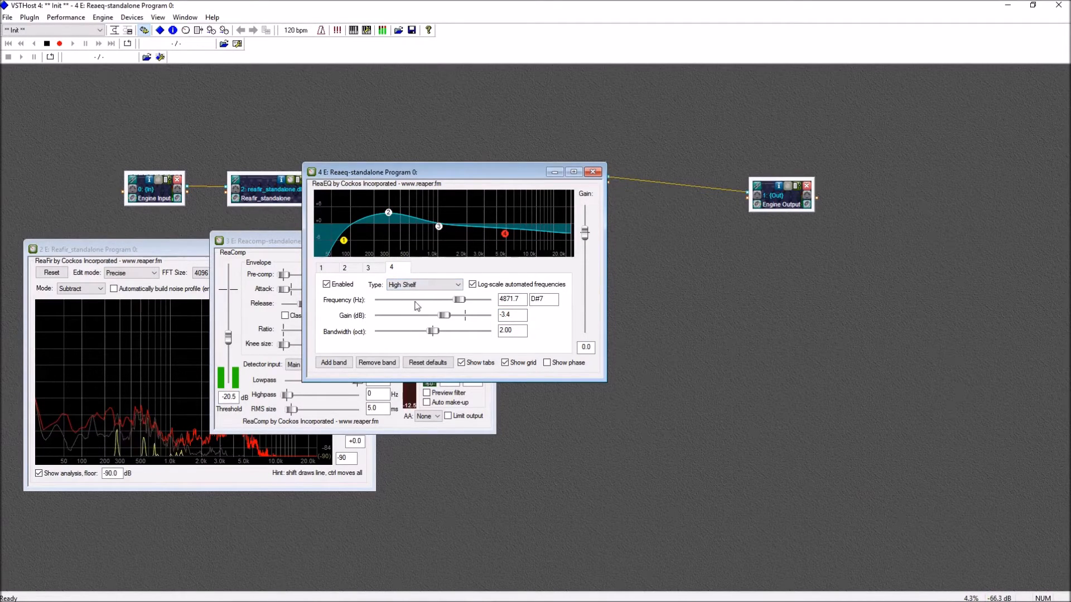
pyautogui.click(368, 268)
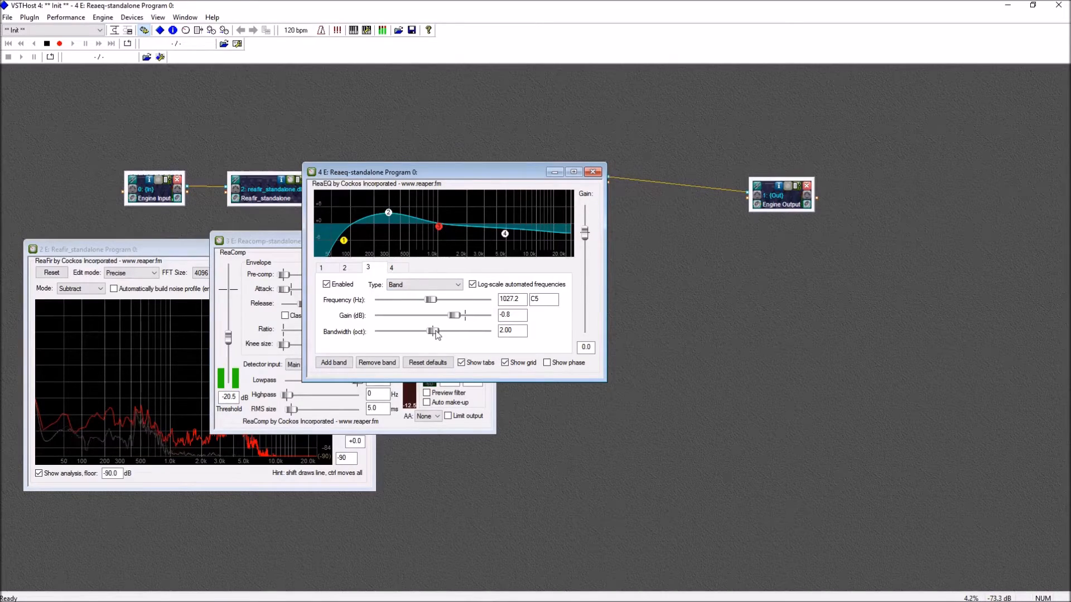
pyautogui.moveTo(435, 331); pyautogui.dragTo(448, 331)
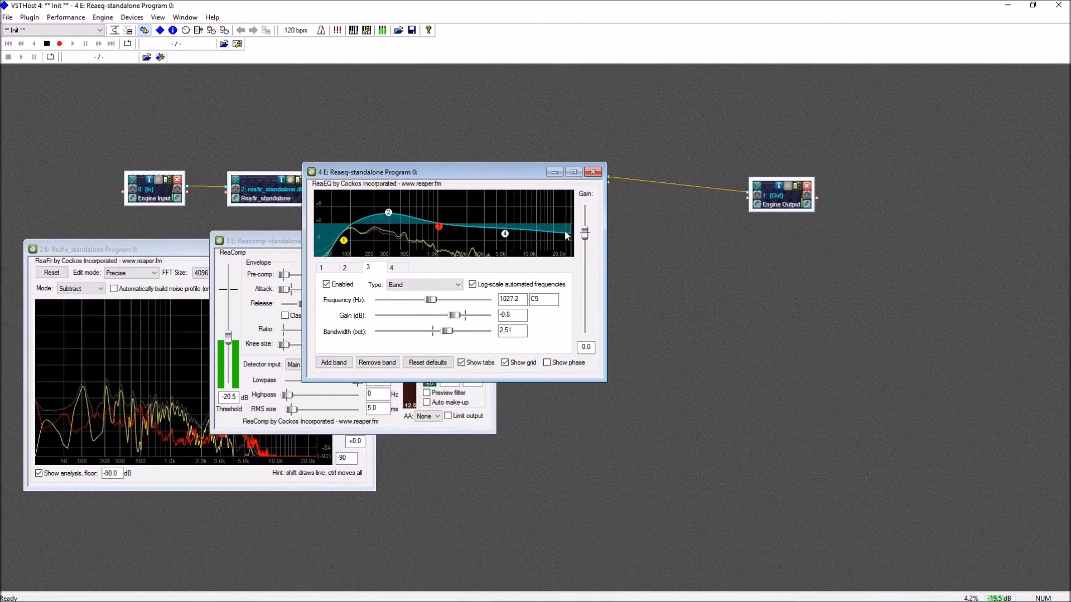
pyautogui.click(8, 17)
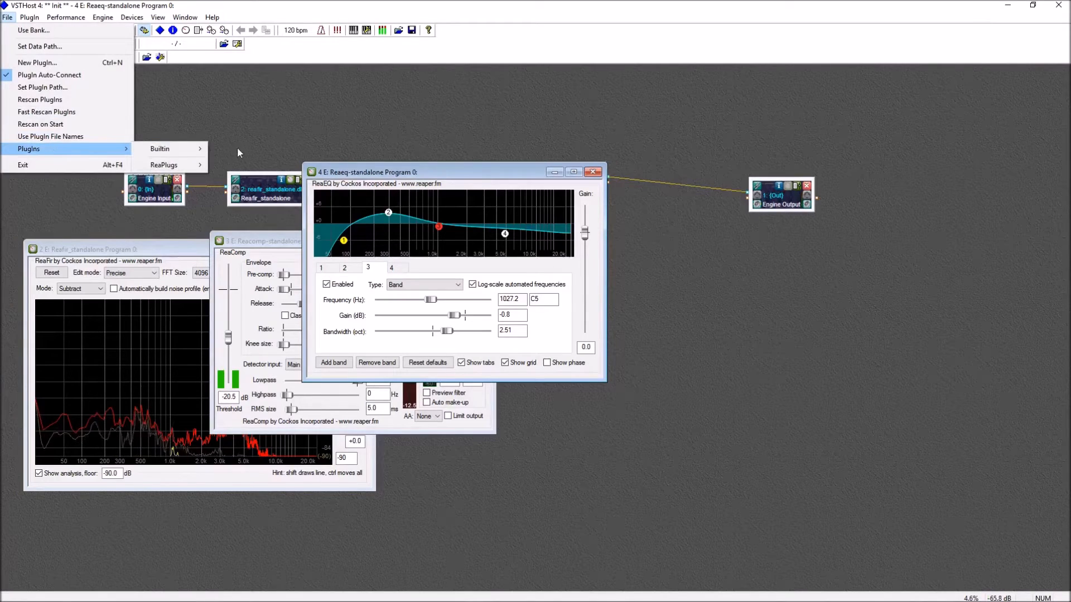
pyautogui.moveTo(164, 164)
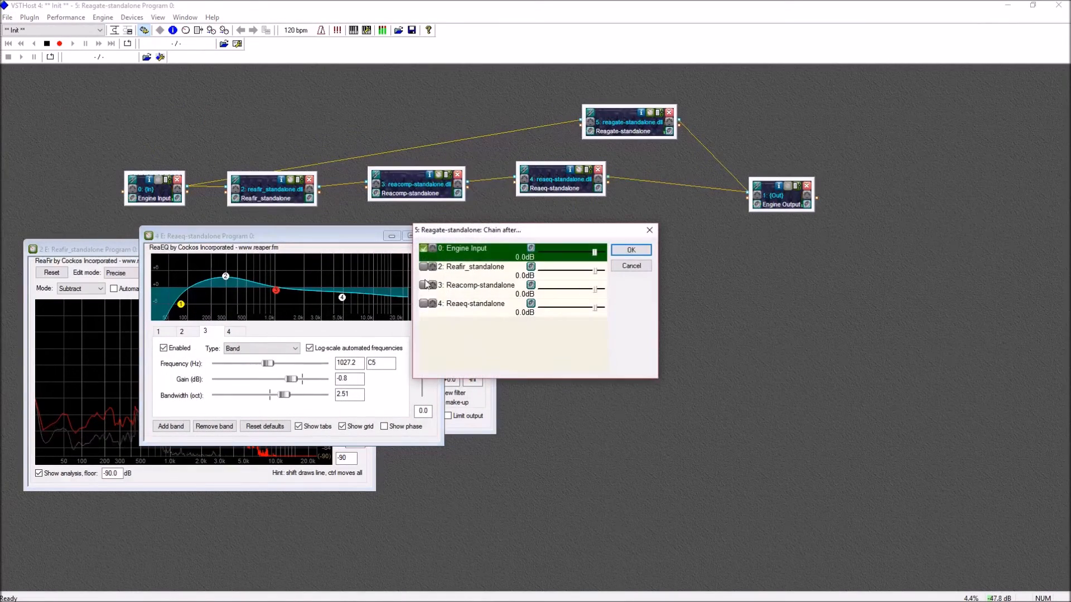
# - Chain ReaGate after ReaEQ only, so it feeds the engine output
pyautogui.click(478, 304)
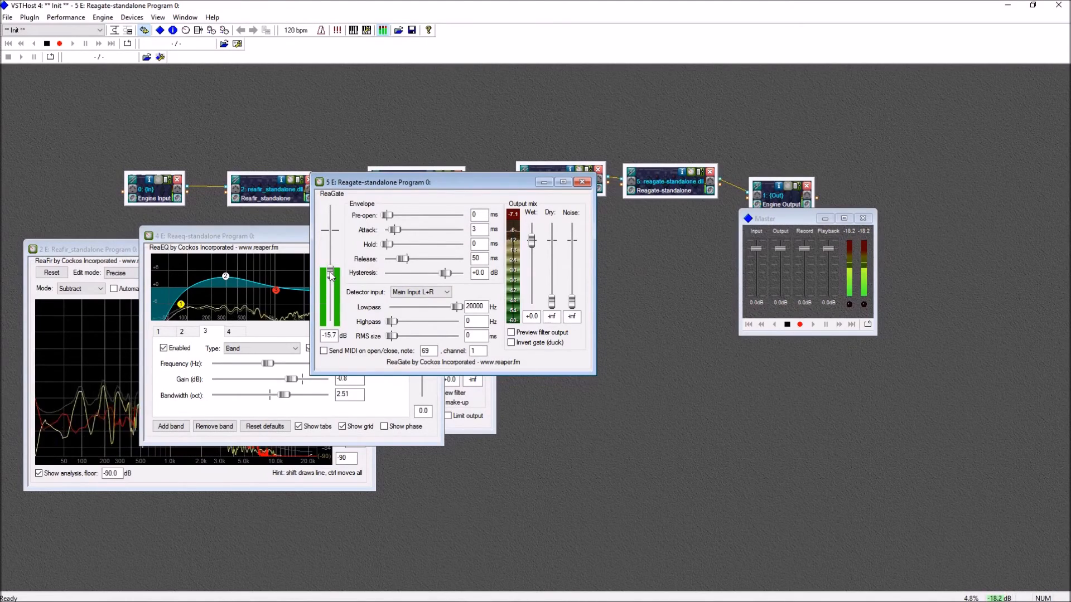
# - Drag ReaGate's threshold slider to tune the gate level
pyautogui.moveTo(329, 271); pyautogui.dragTo(329, 286)
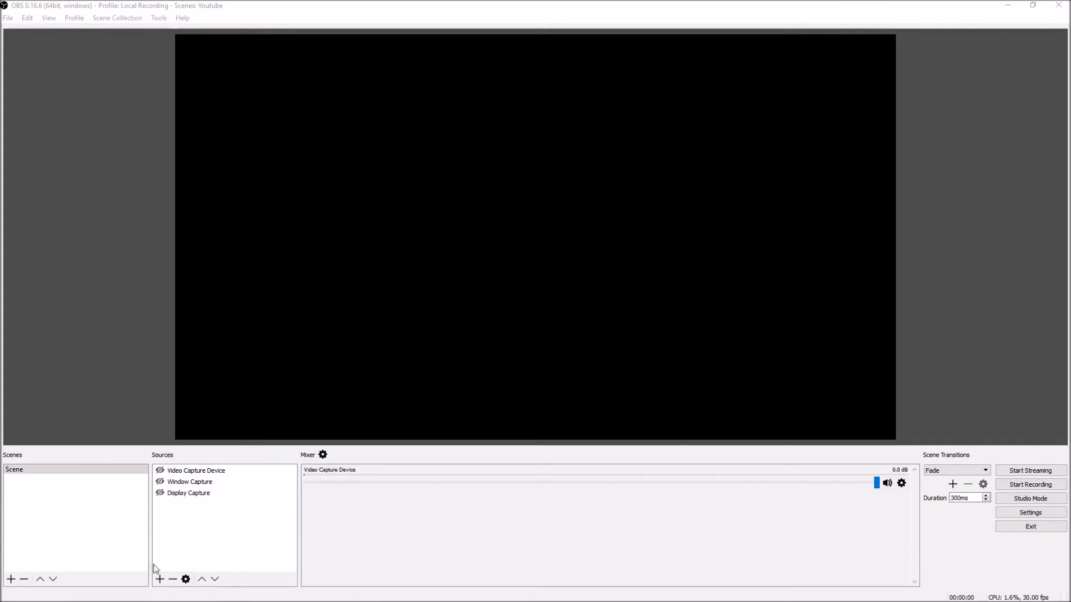
# - Create an Audio Output Capture source using the CABLE Input (VB-Audio Virtual Cable) device
pyautogui.click(159, 579)
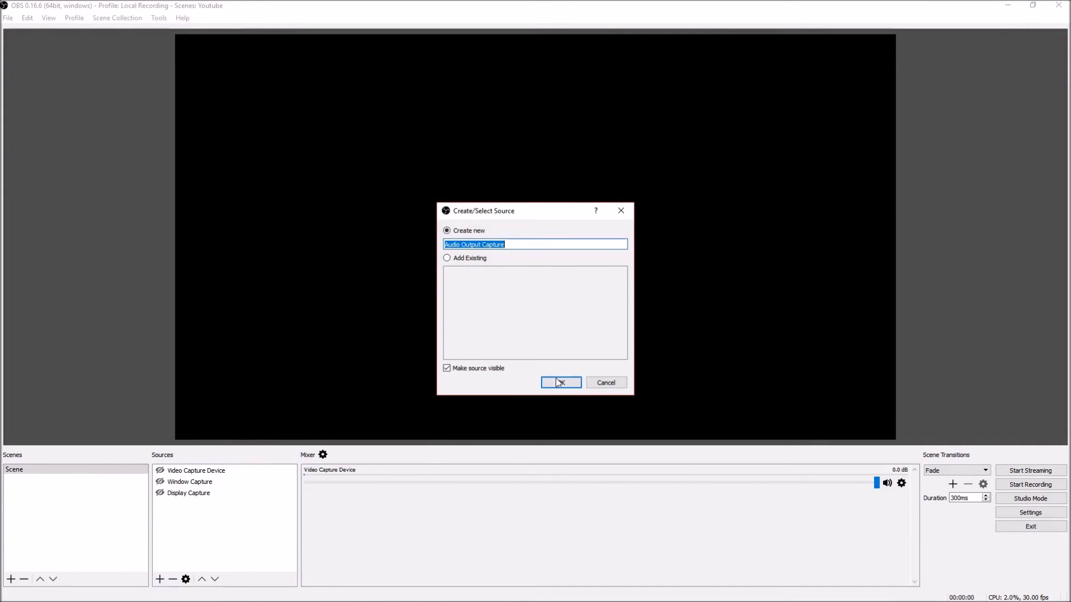
pyautogui.click(560, 382)
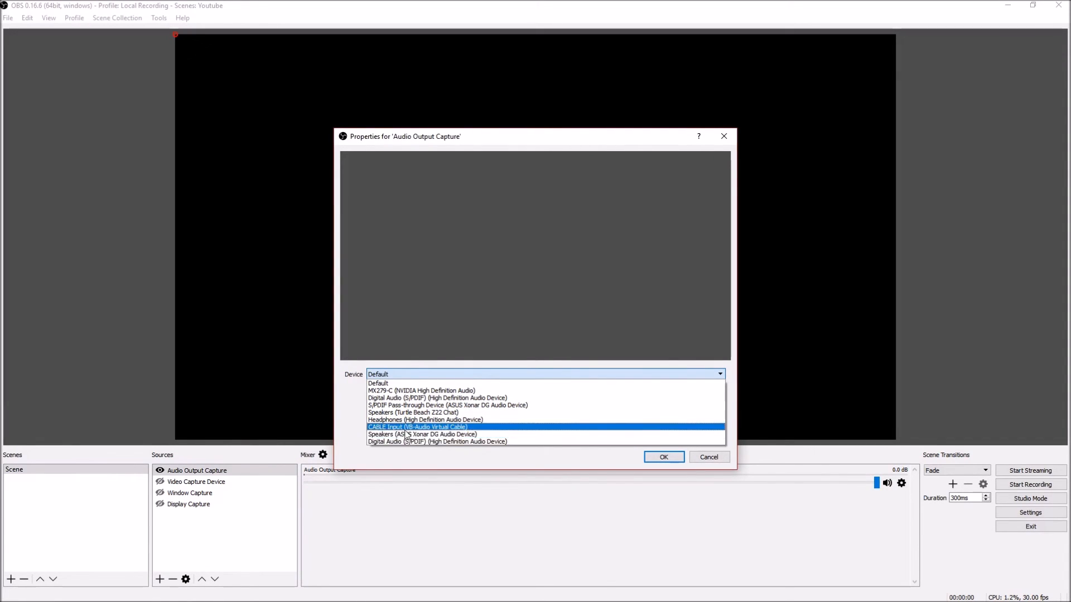
pyautogui.click(417, 427)
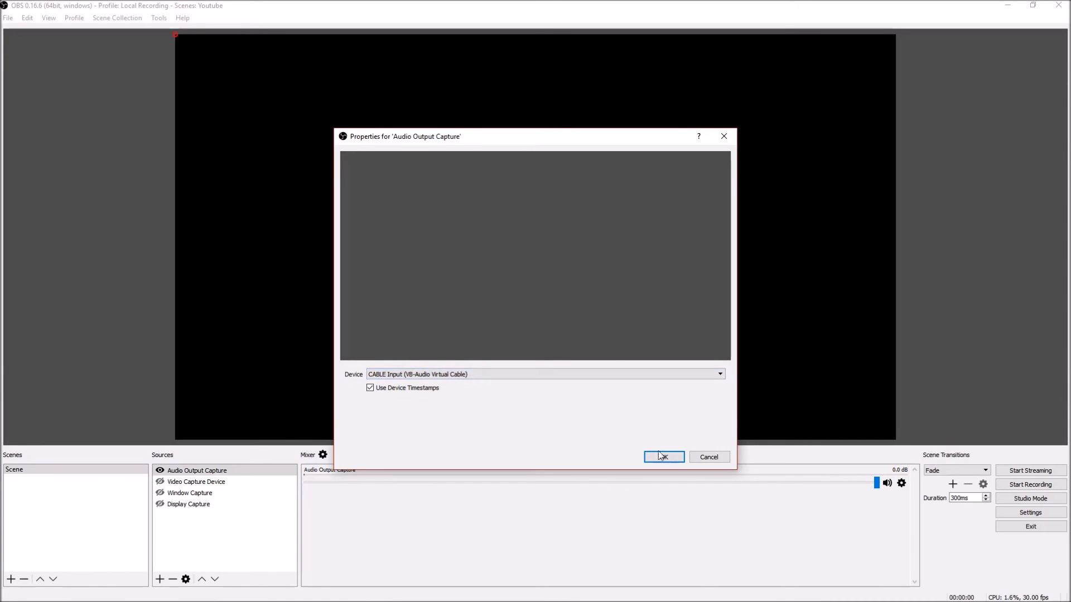
pyautogui.click(662, 457)
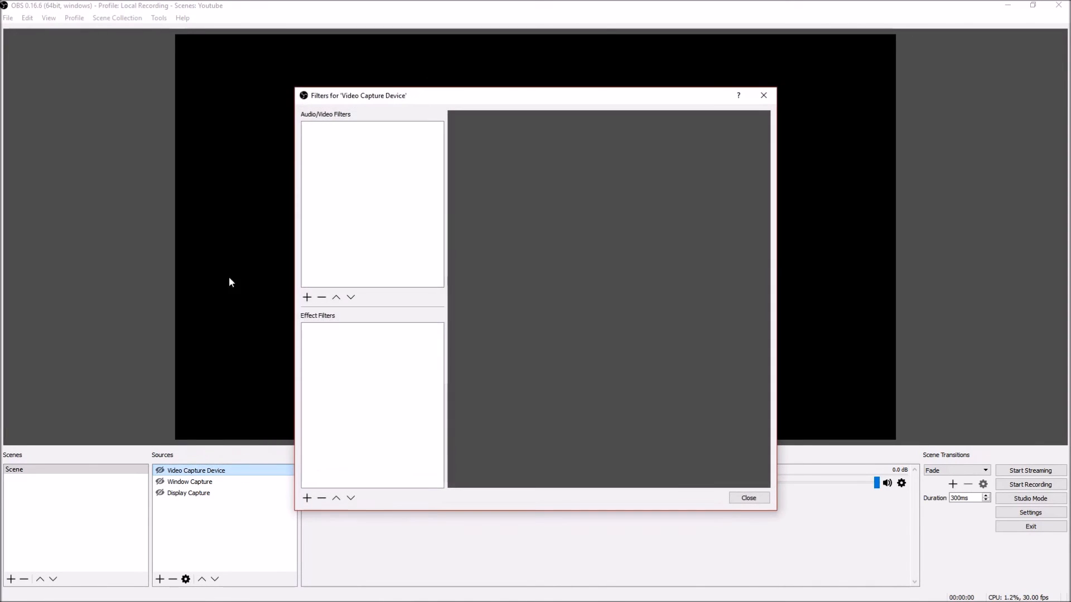
# - Add a Video Delay (Async) filter with 350 ms delay, then close the filters window
pyautogui.click(307, 297)
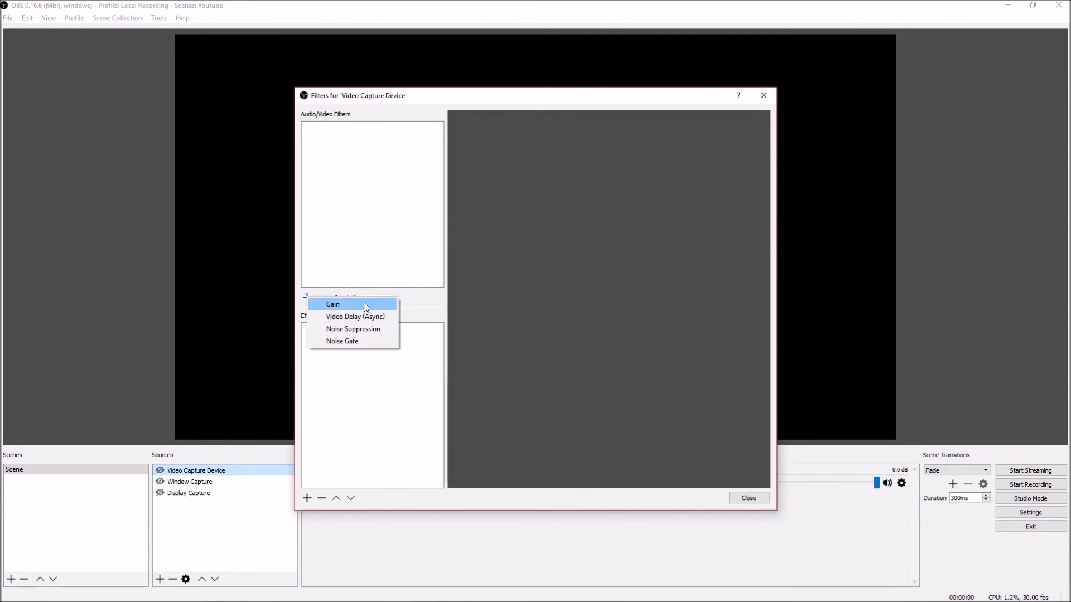
pyautogui.click(354, 316)
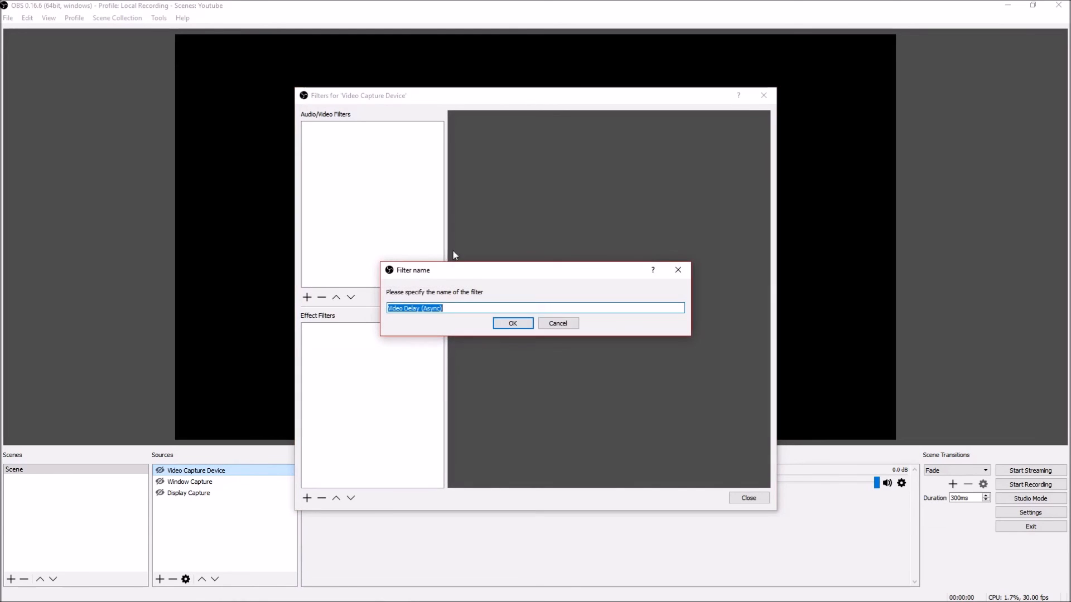
pyautogui.click(512, 323)
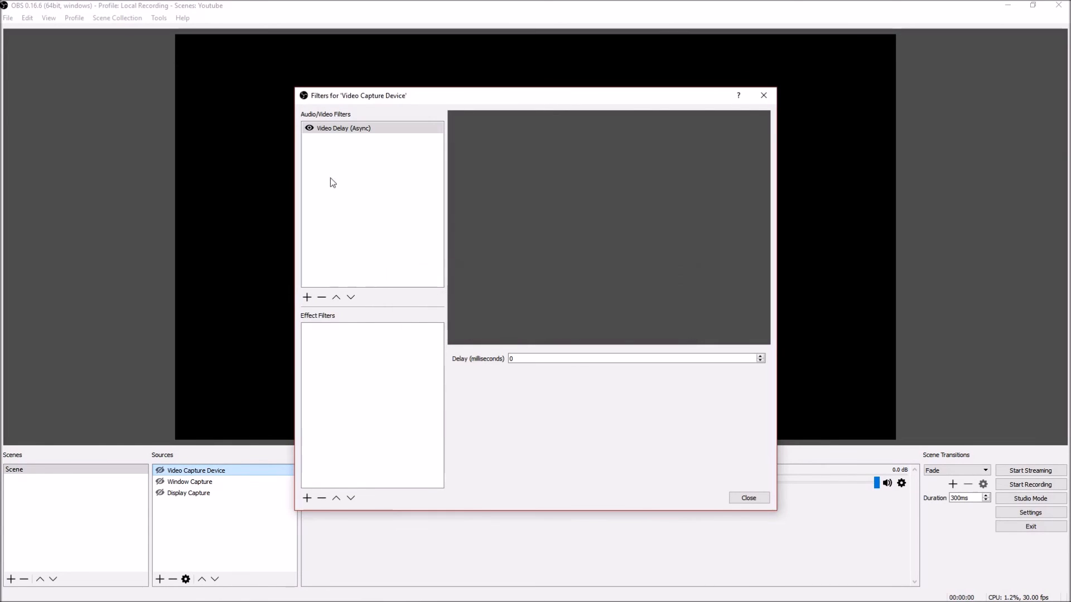
pyautogui.click(635, 359)
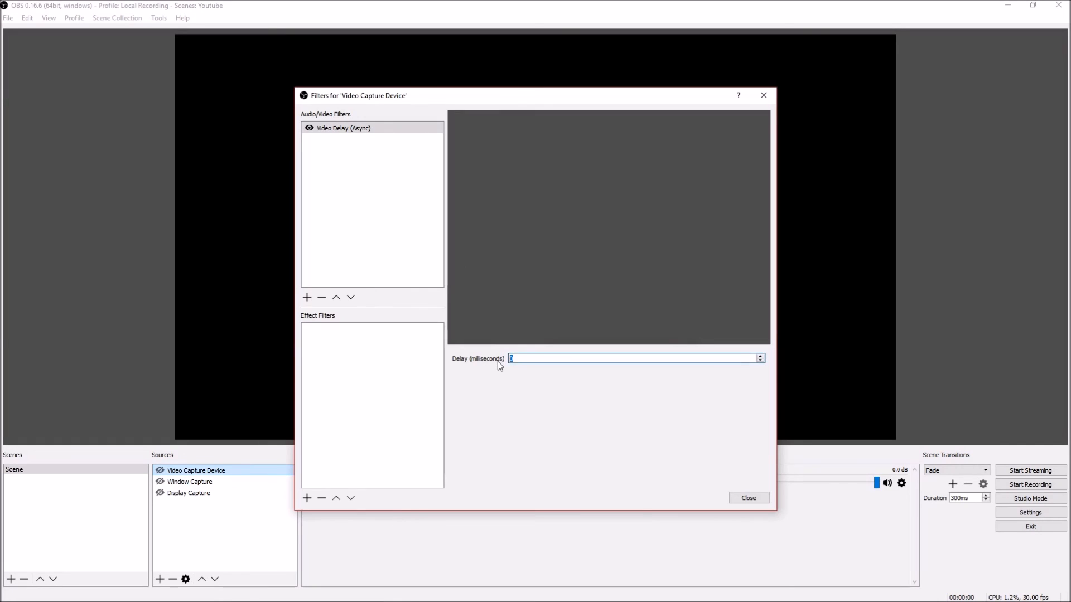
pyautogui.write('350')
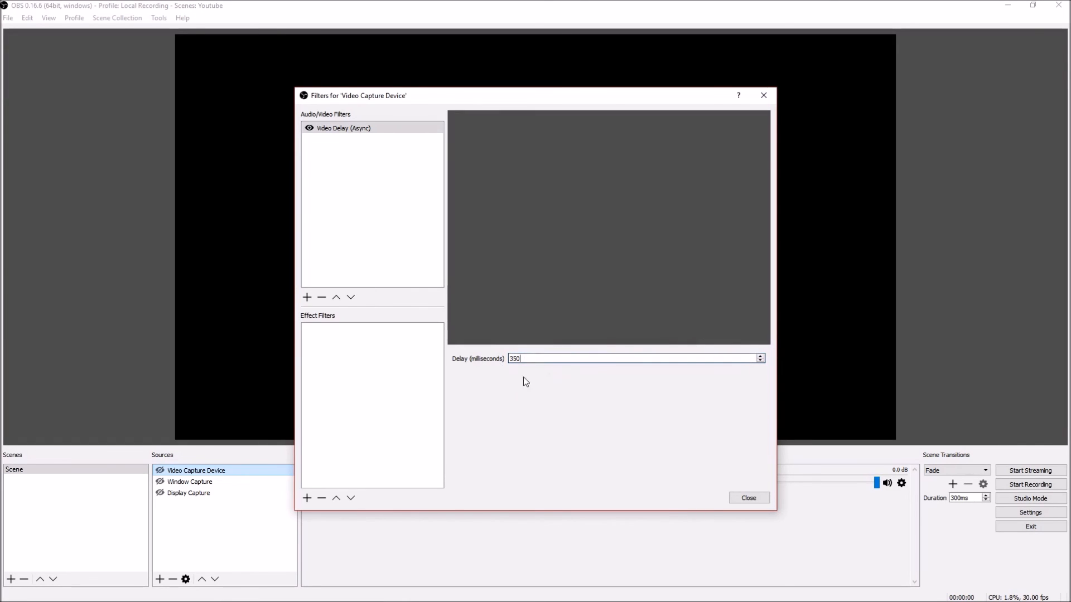
pyautogui.click(749, 497)
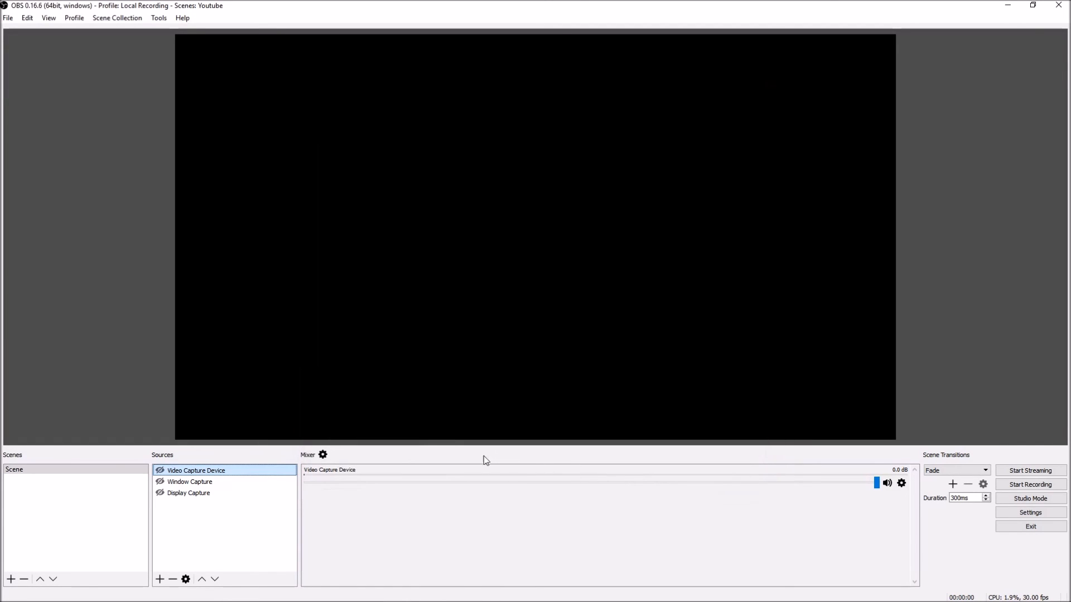